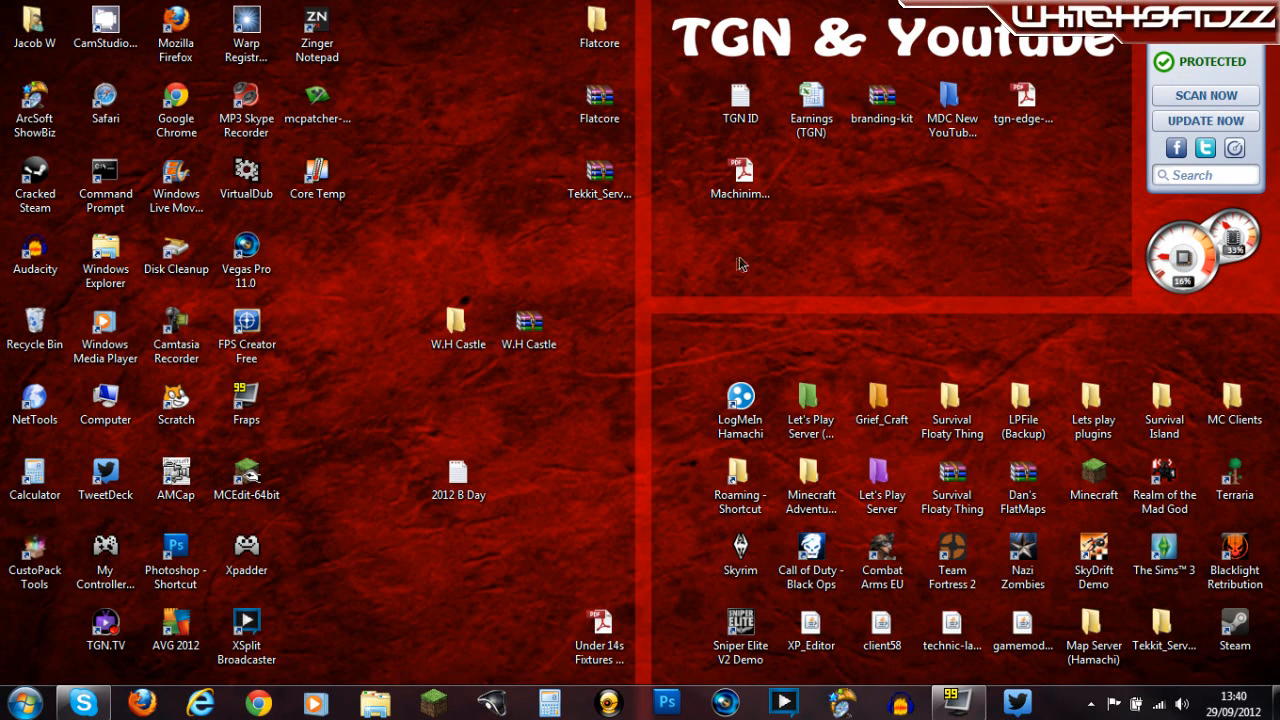
mouse_move(684, 288)
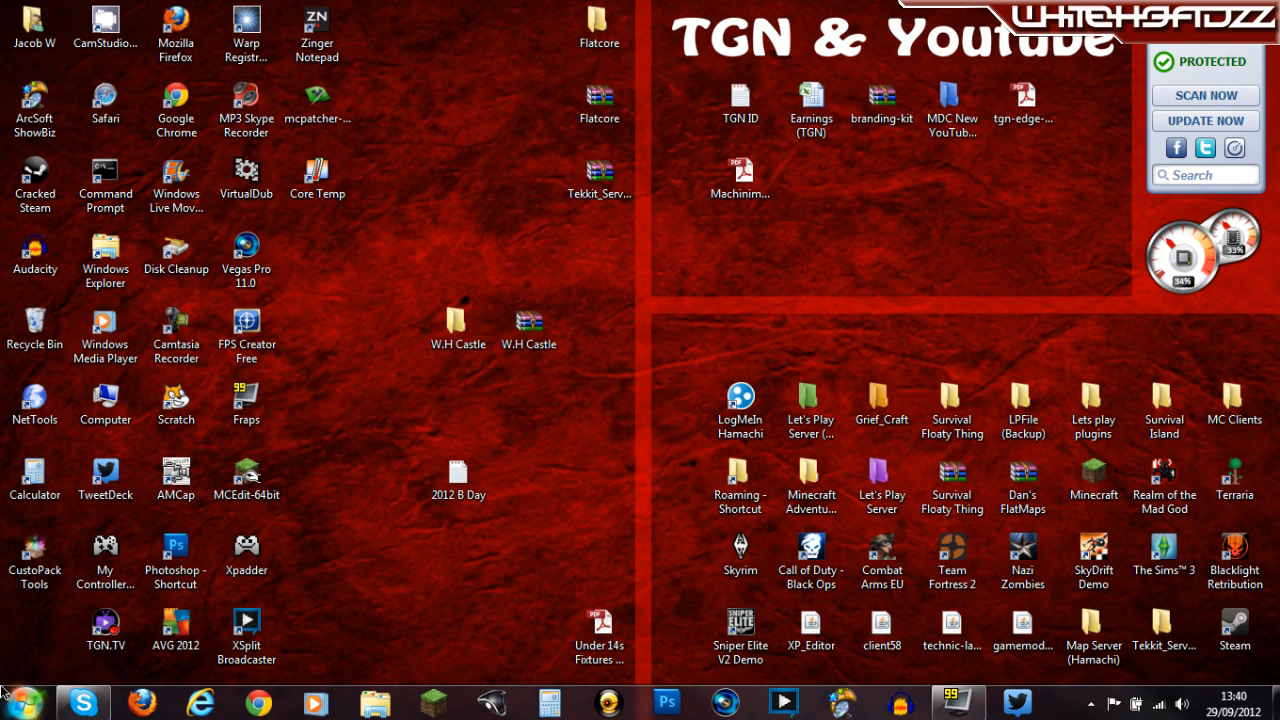
mouse_move(642, 310)
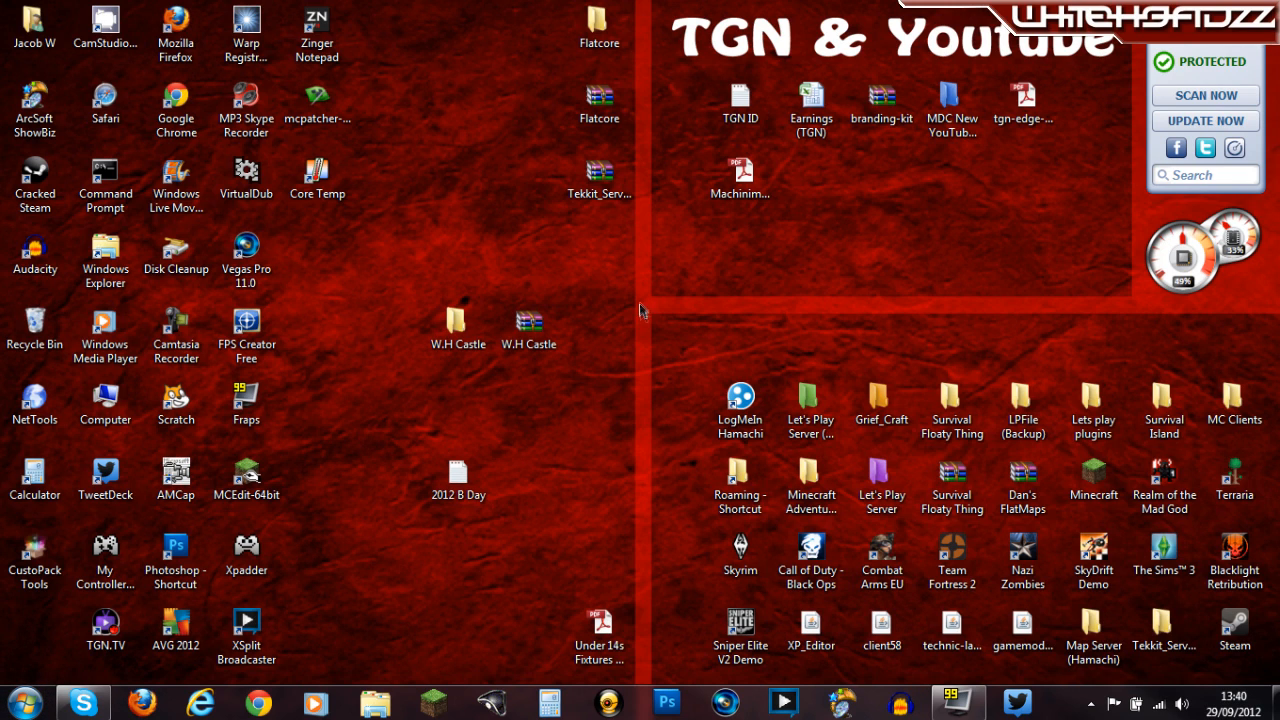
mouse_move(912, 222)
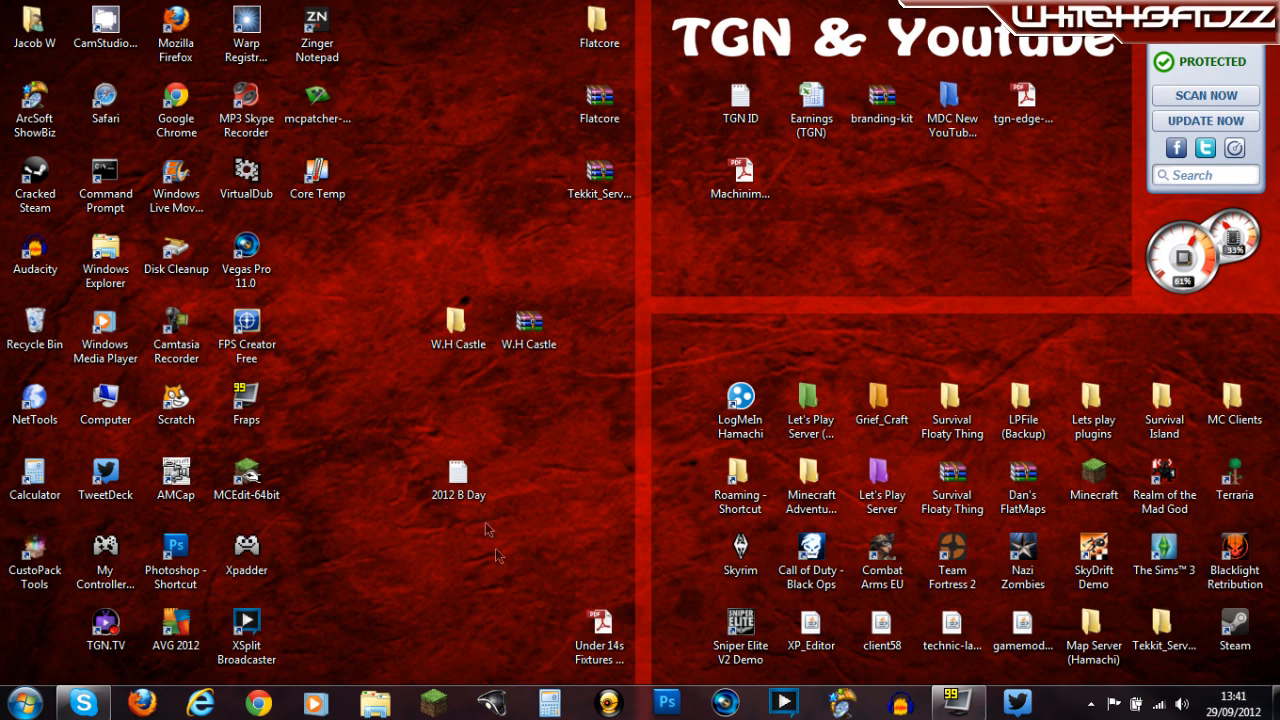
Step: Show the computer's System page via Computer > Properties
click(12, 704)
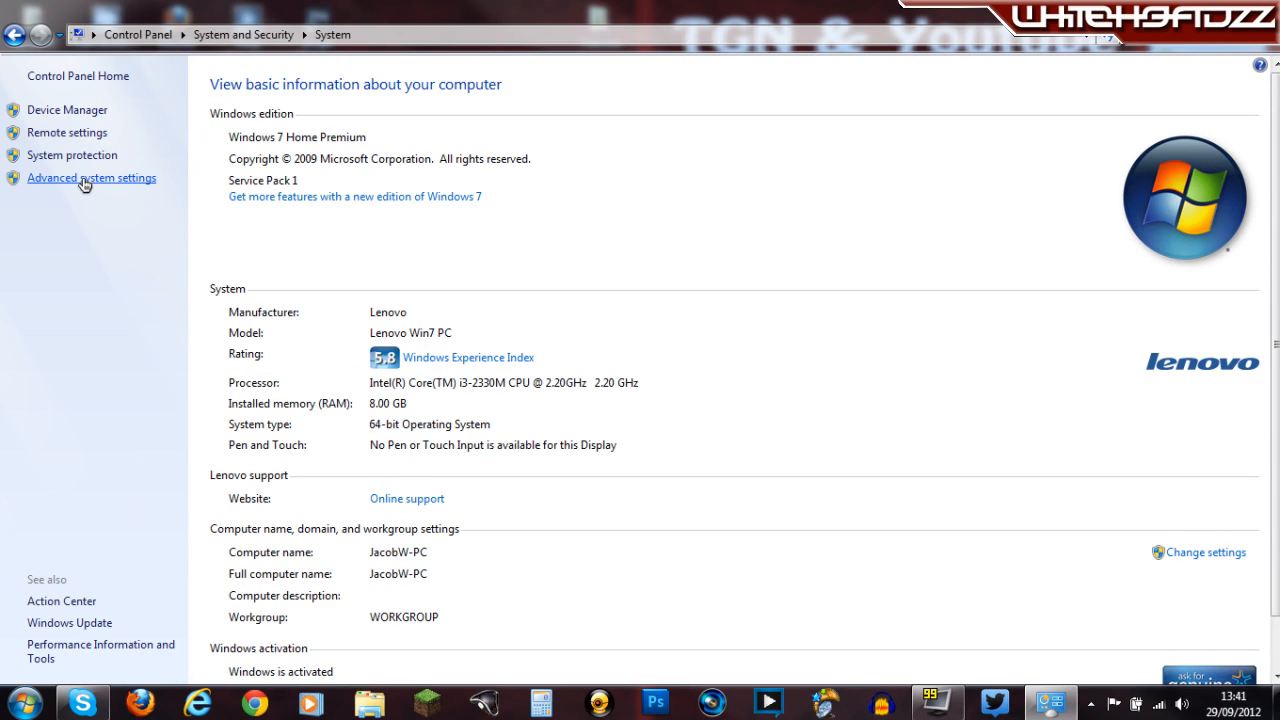
Step: Bring up System Properties from Advanced system settings and centre the window
click(92, 176)
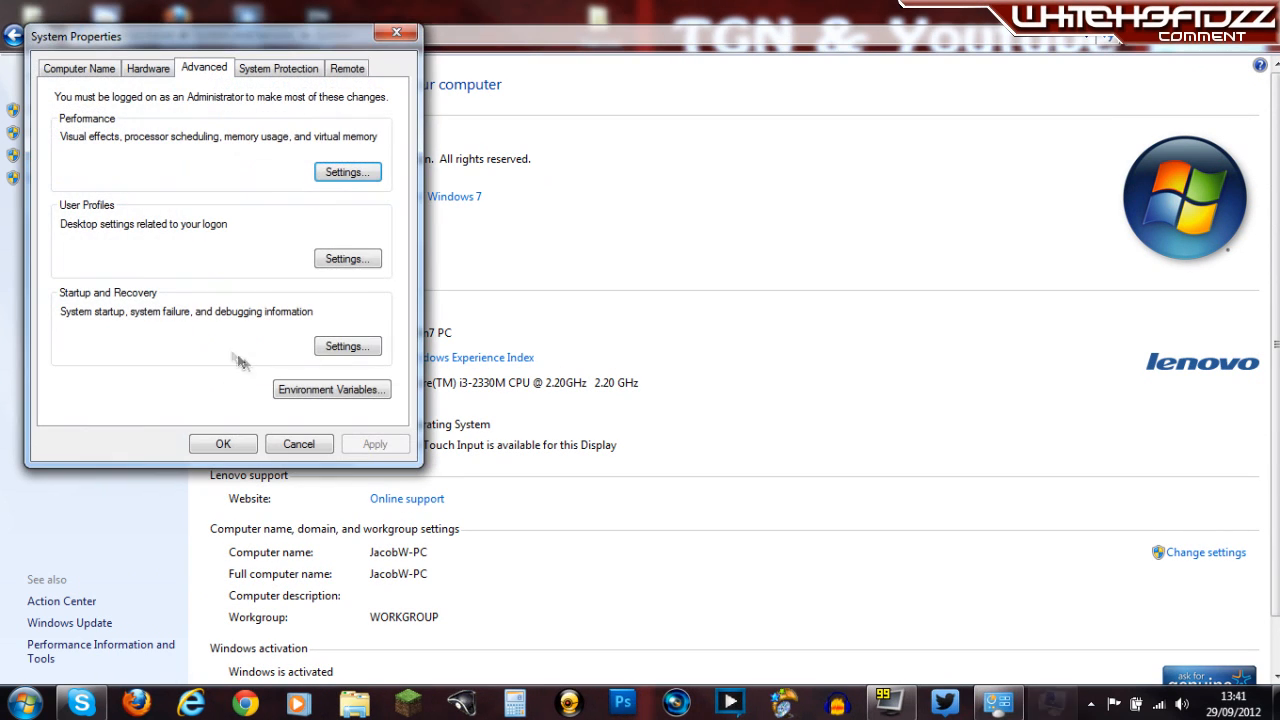
drag(76, 36, 400, 88)
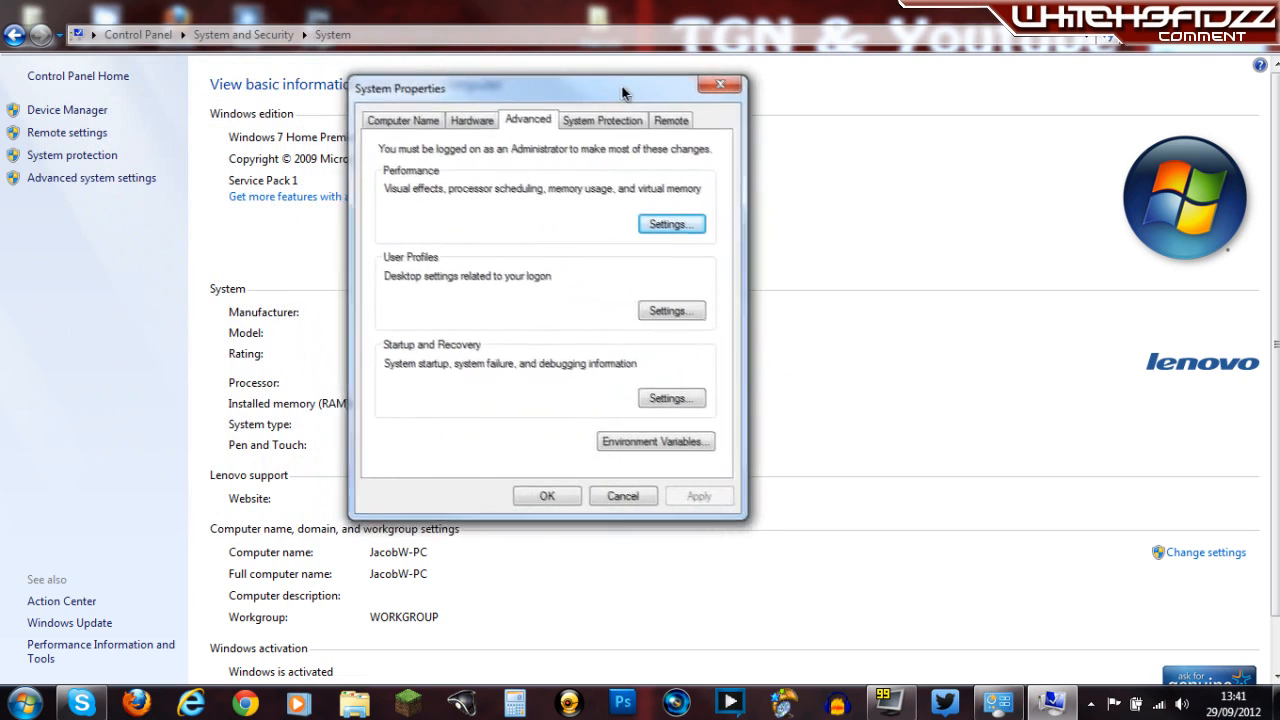
Step: Browse the Hardware and System Protection tabs, then settle back on the Advanced tab
click(472, 120)
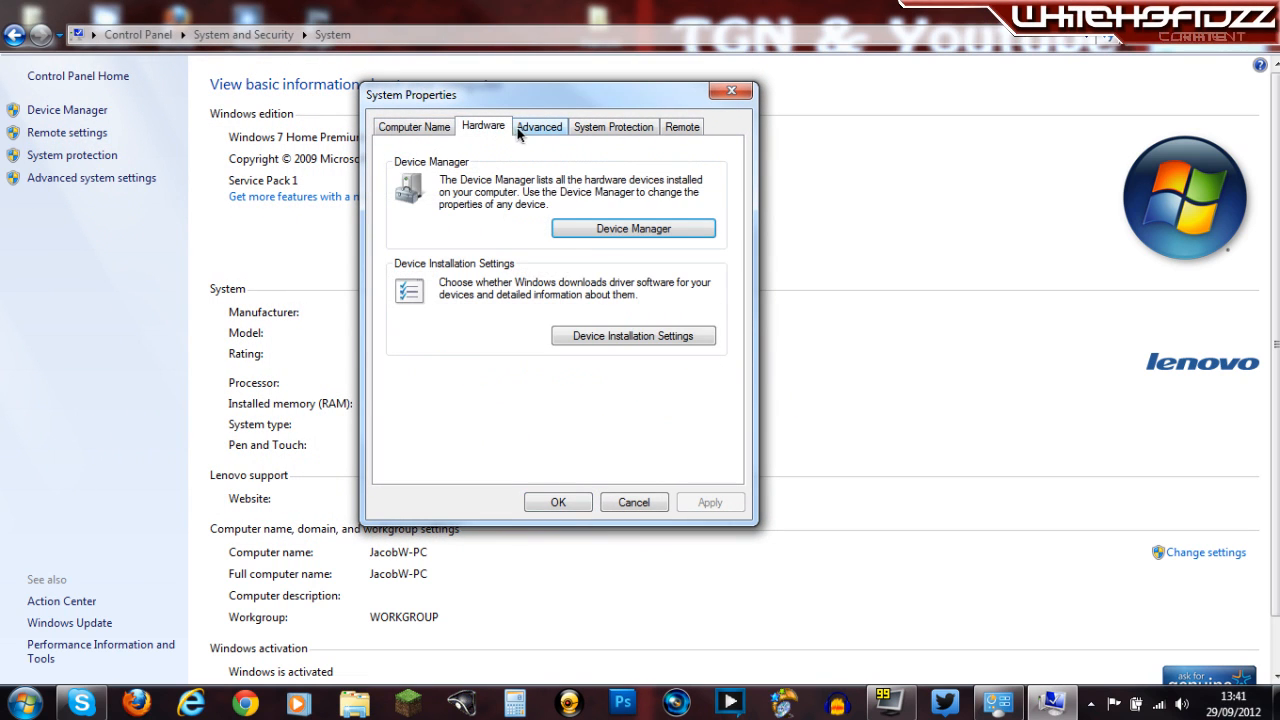
click(612, 126)
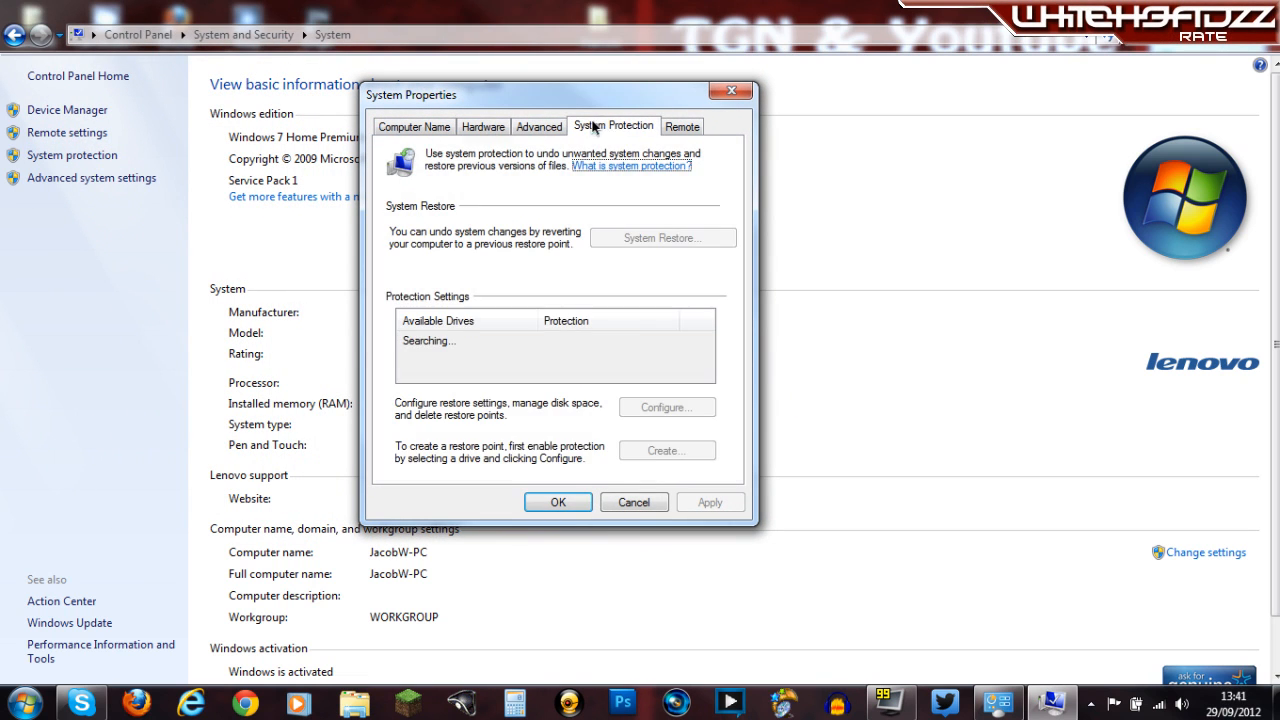
click(540, 126)
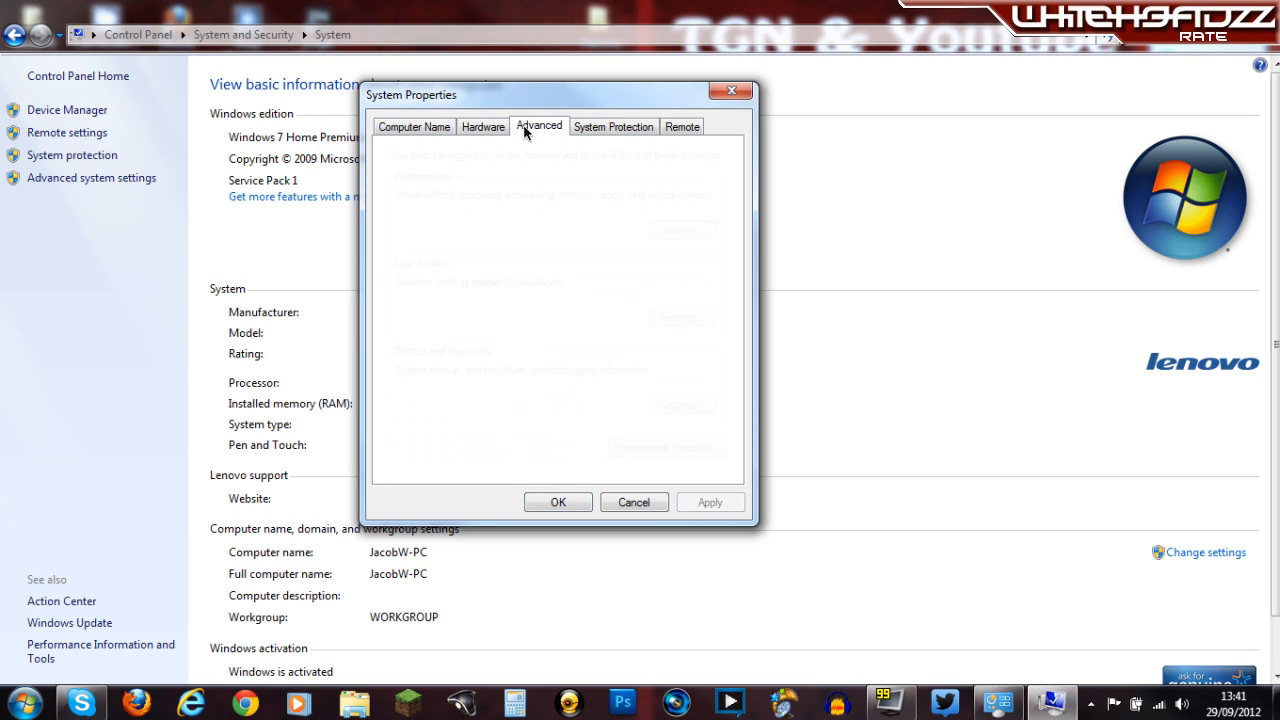
click(538, 126)
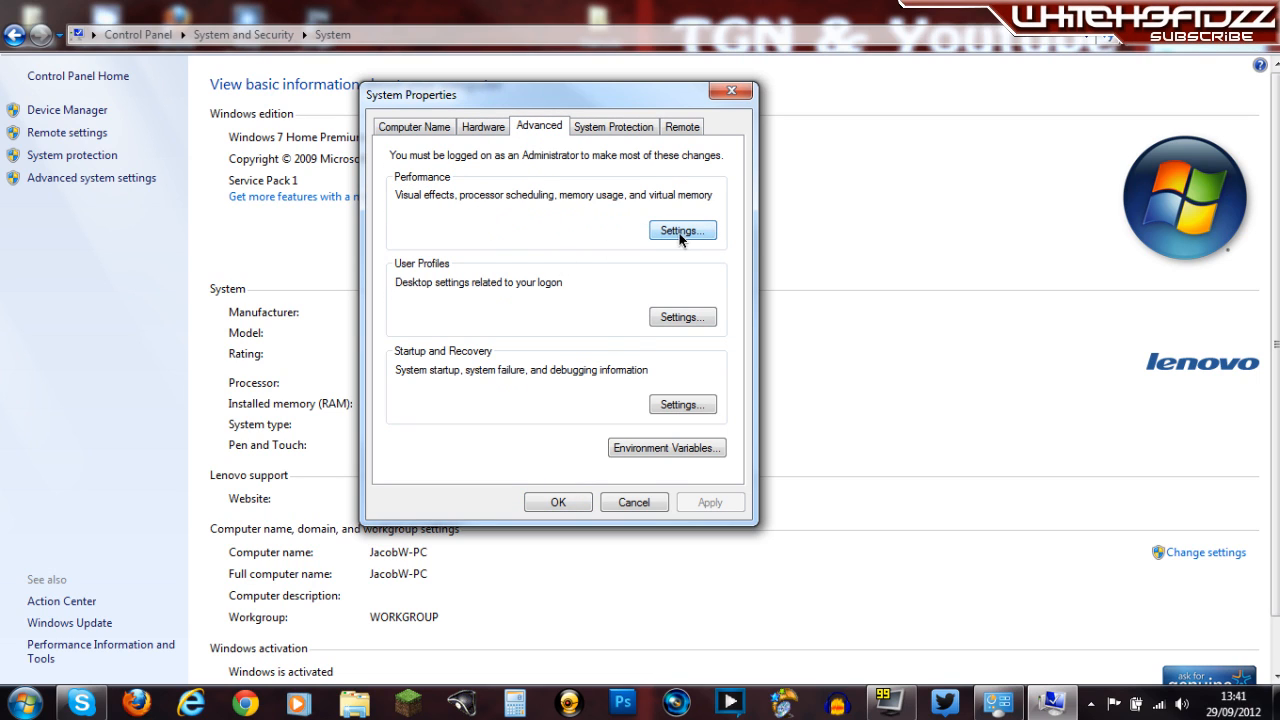
Step: Show Performance Options on its Advanced tab with processor scheduling and virtual memory
click(682, 230)
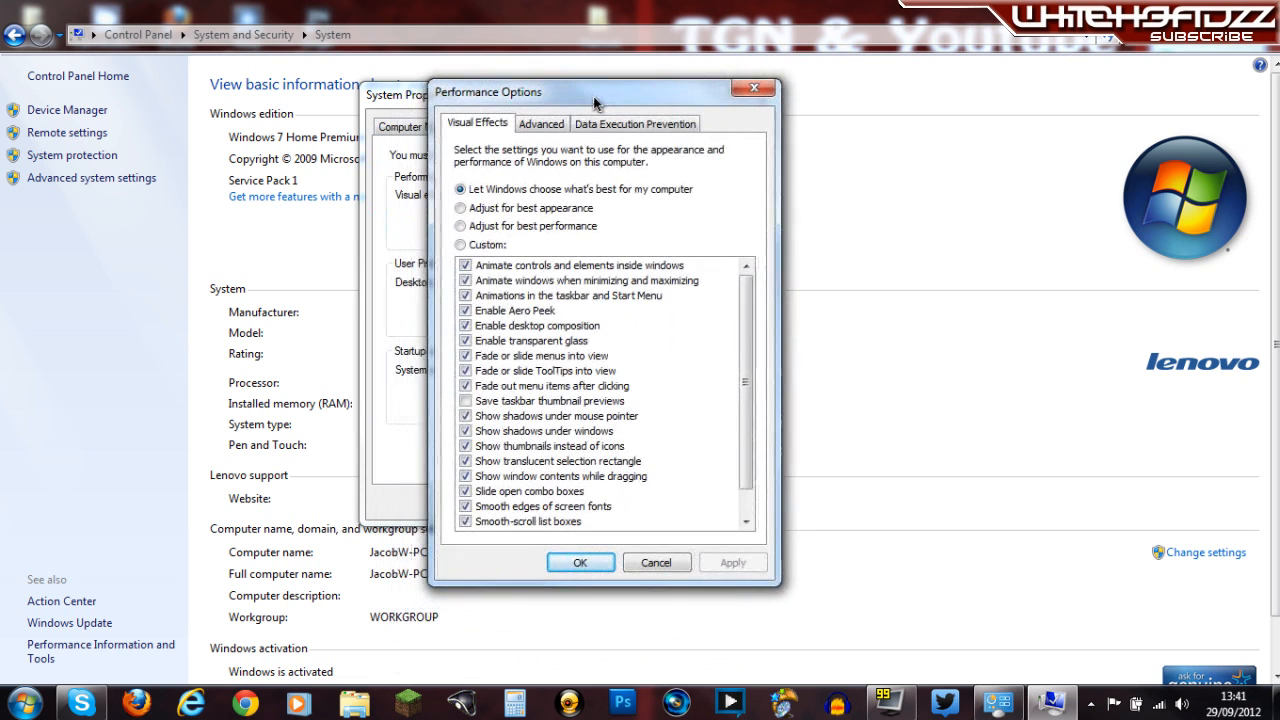
click(544, 124)
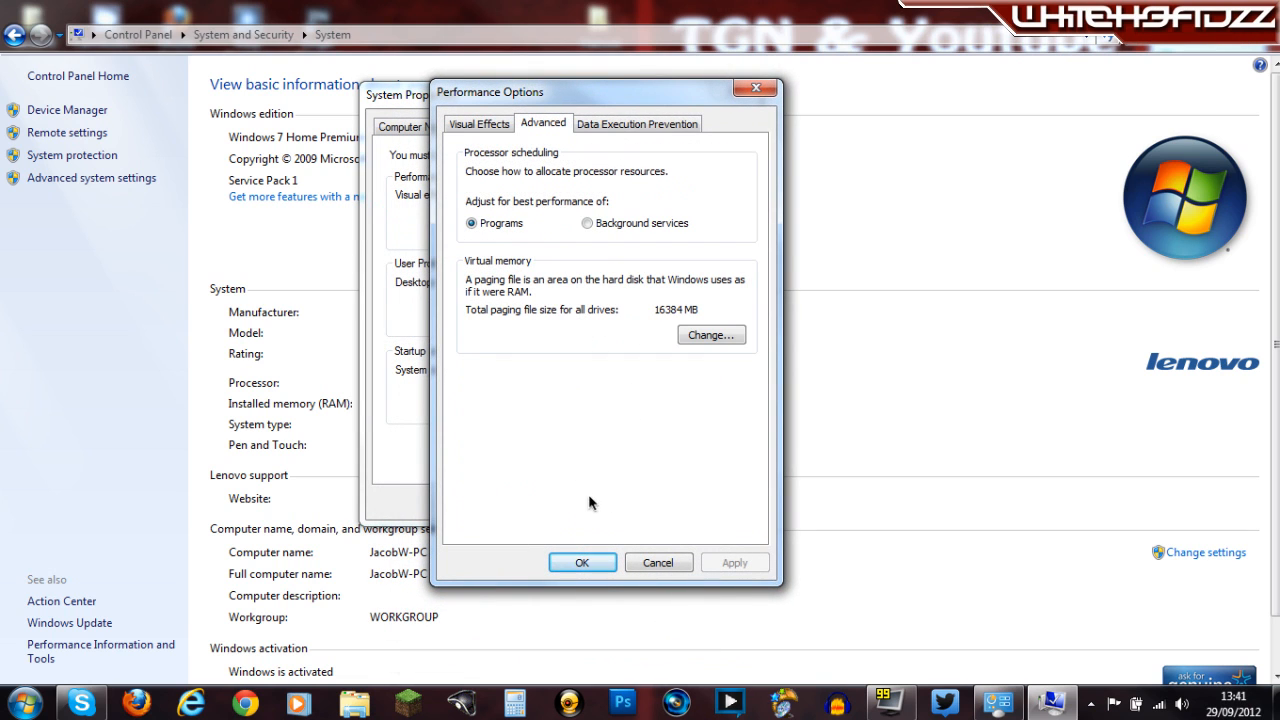
mouse_move(556, 230)
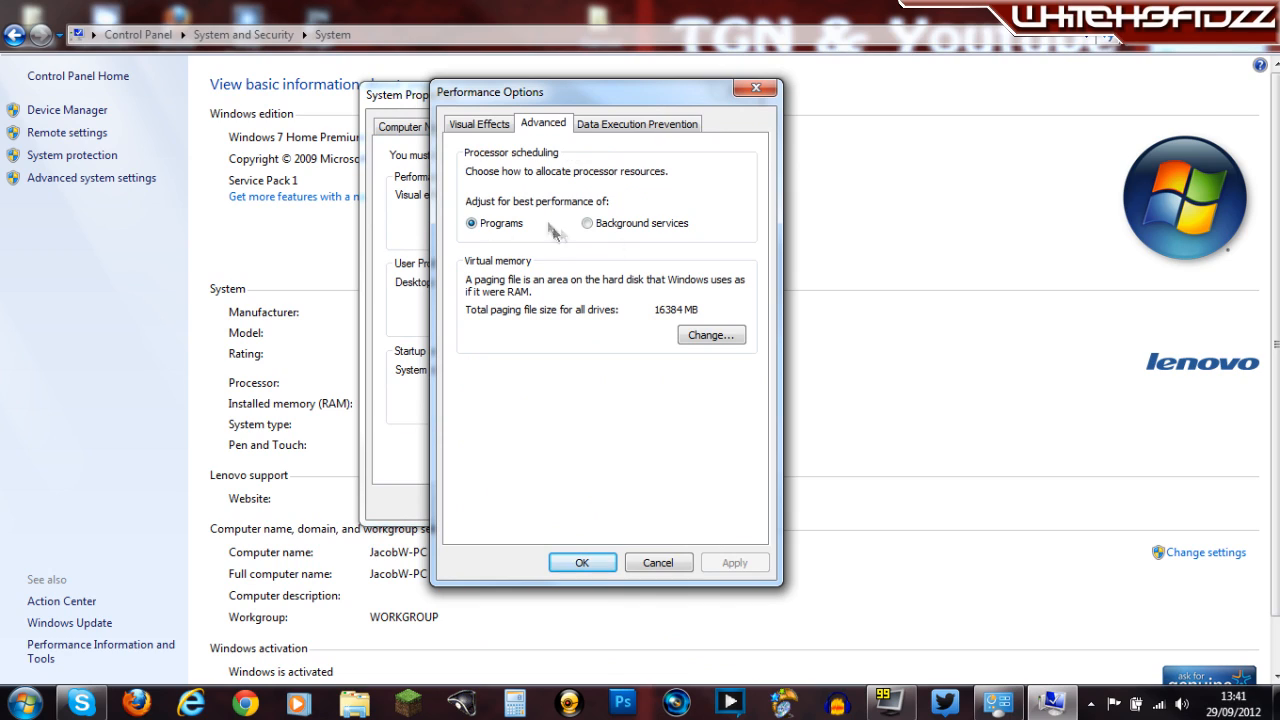
mouse_move(720, 356)
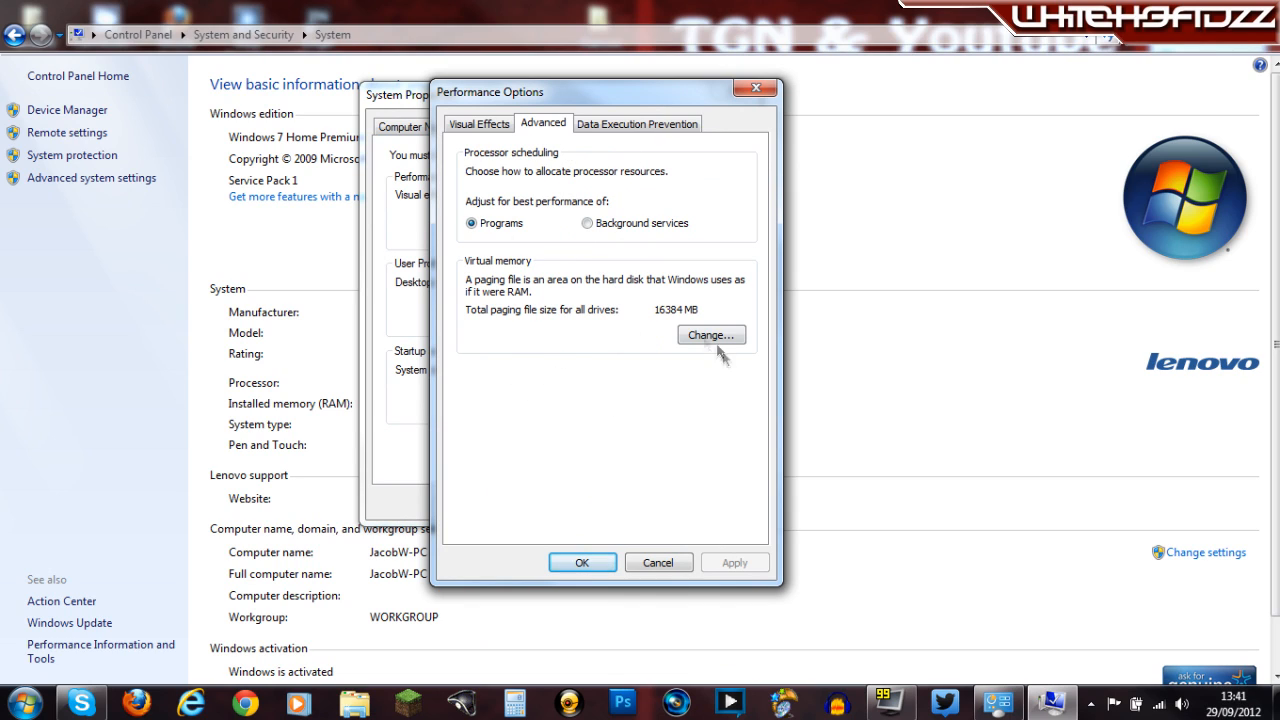
mouse_move(688, 362)
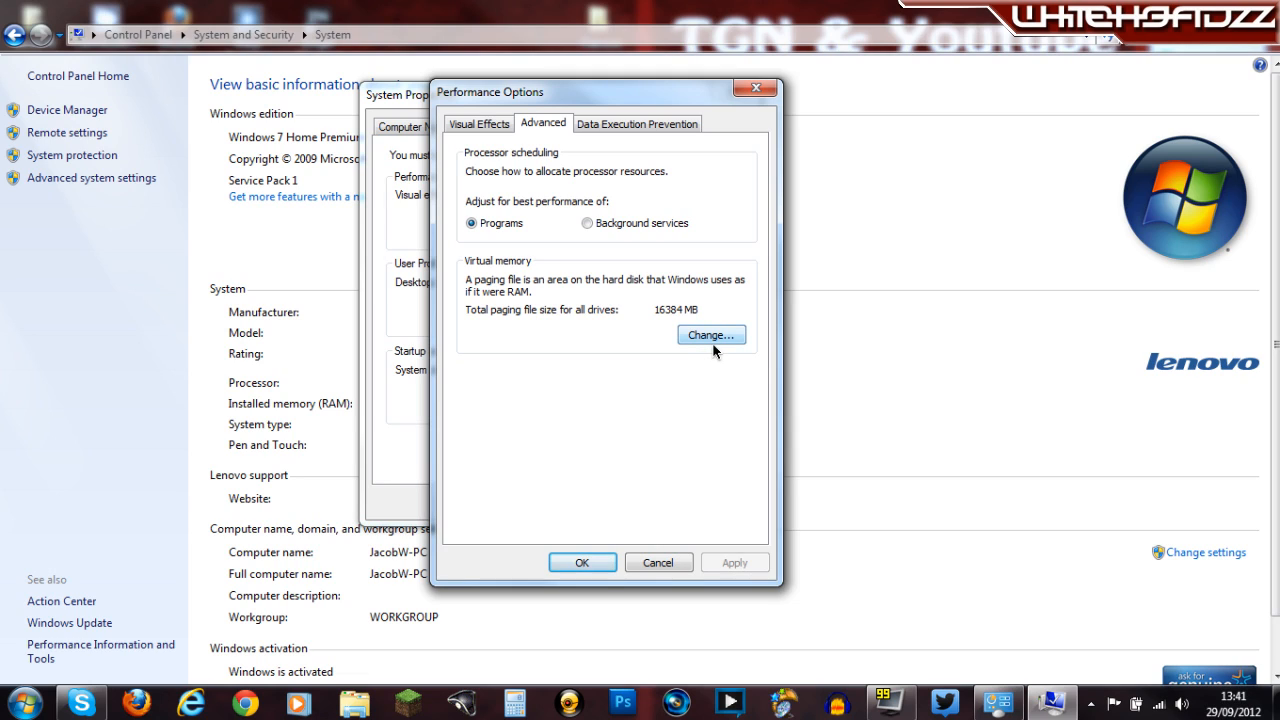
mouse_move(656, 318)
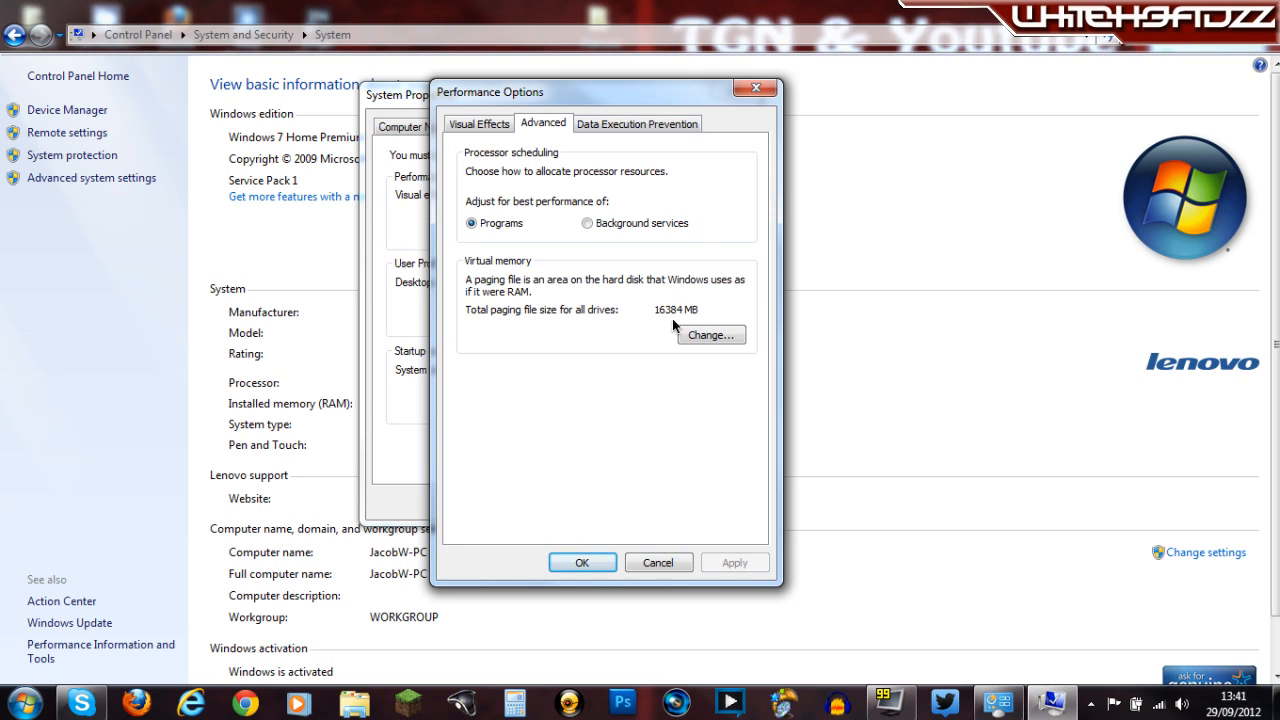
mouse_move(662, 316)
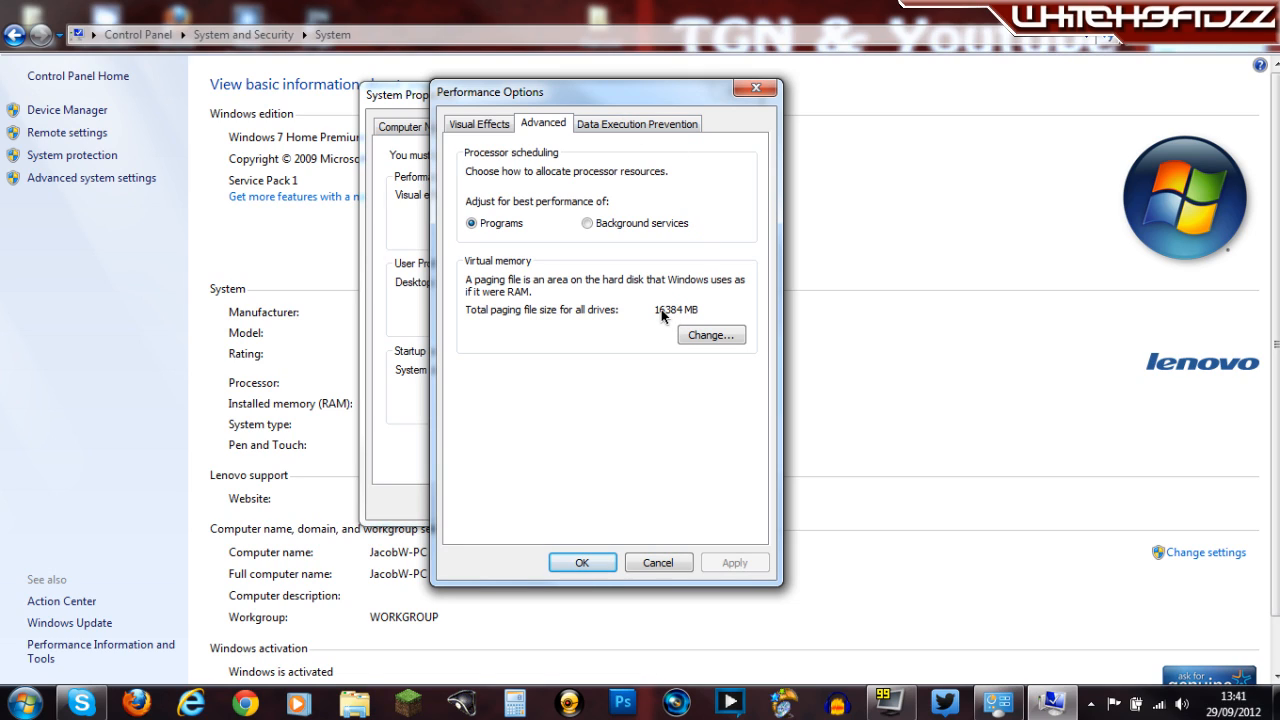
mouse_move(604, 332)
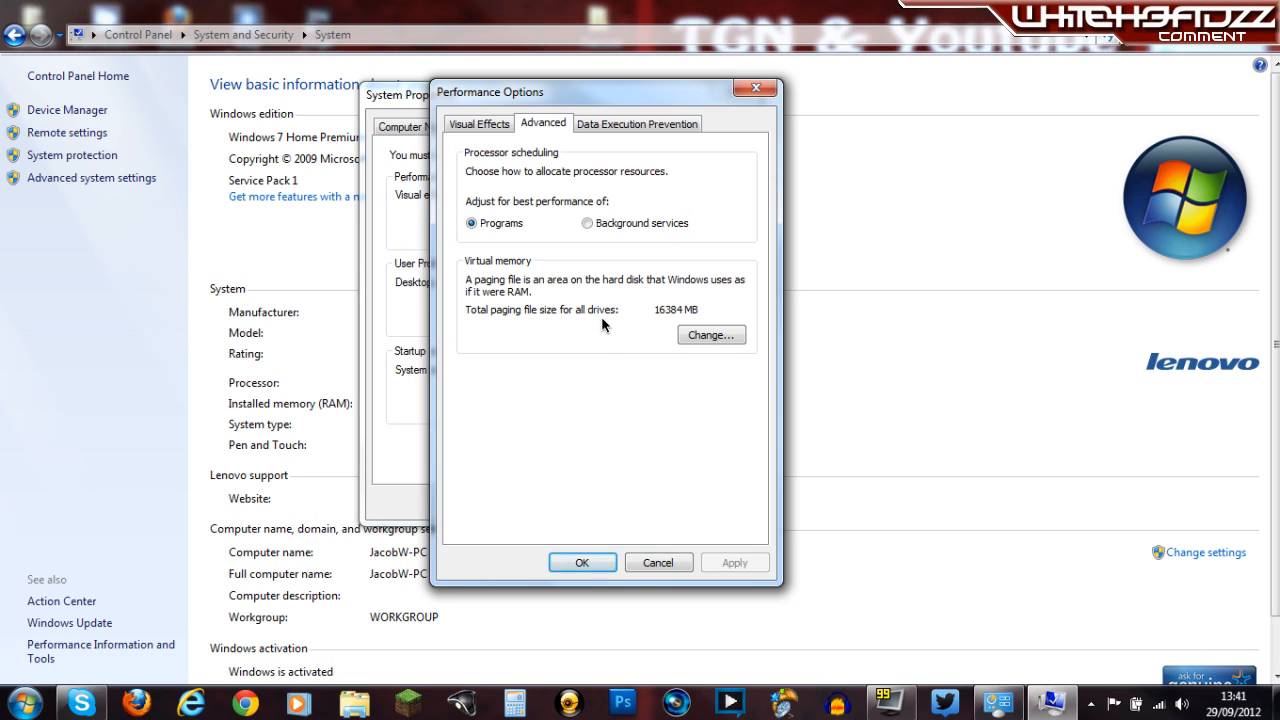
mouse_move(624, 312)
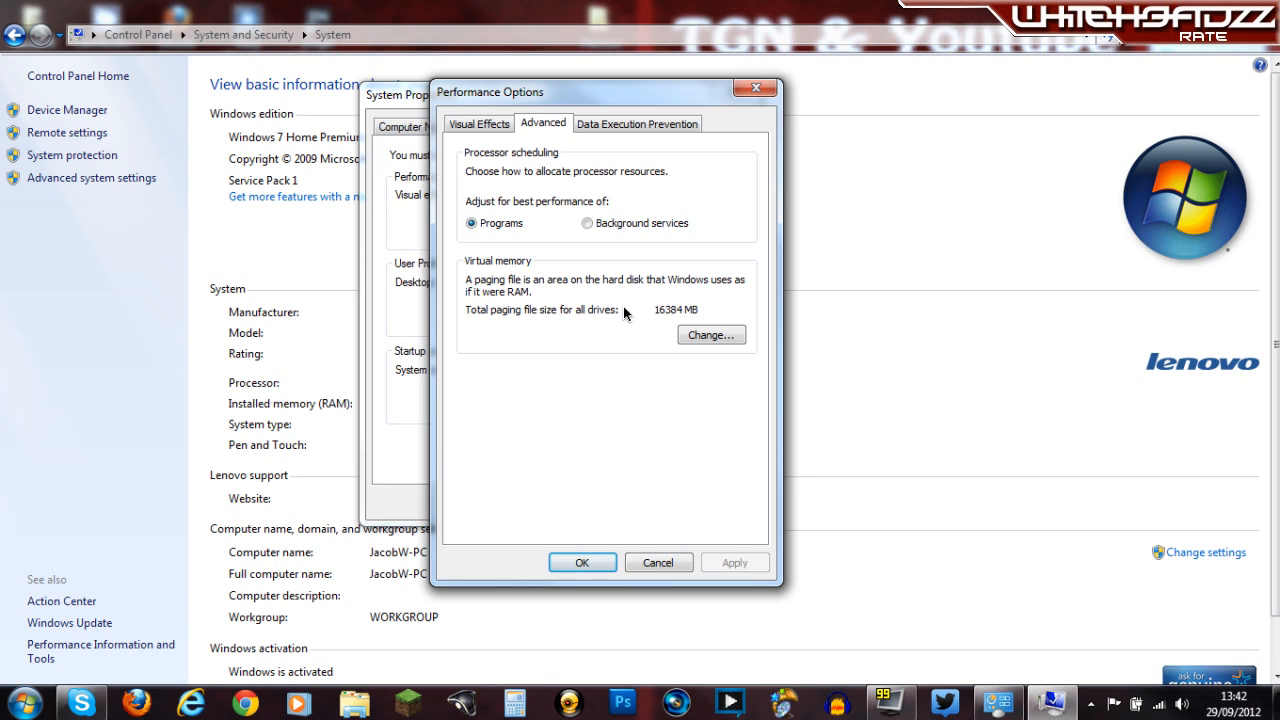
mouse_move(684, 300)
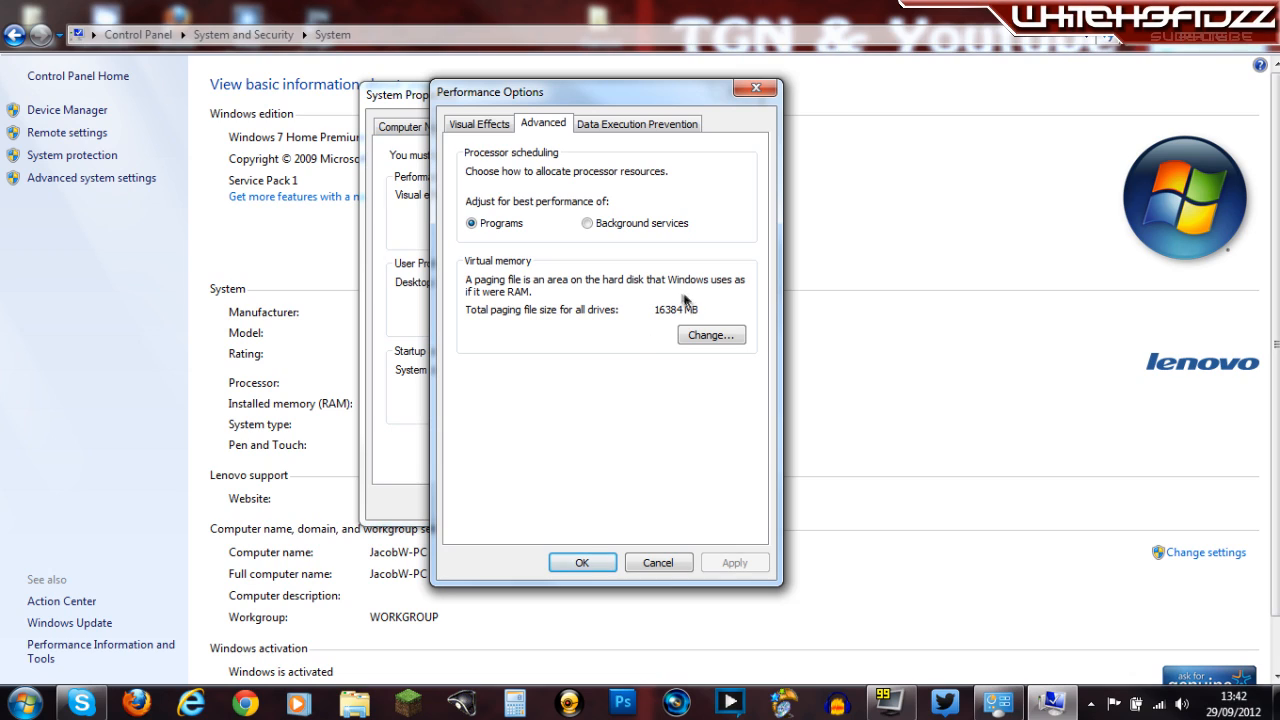
mouse_move(644, 350)
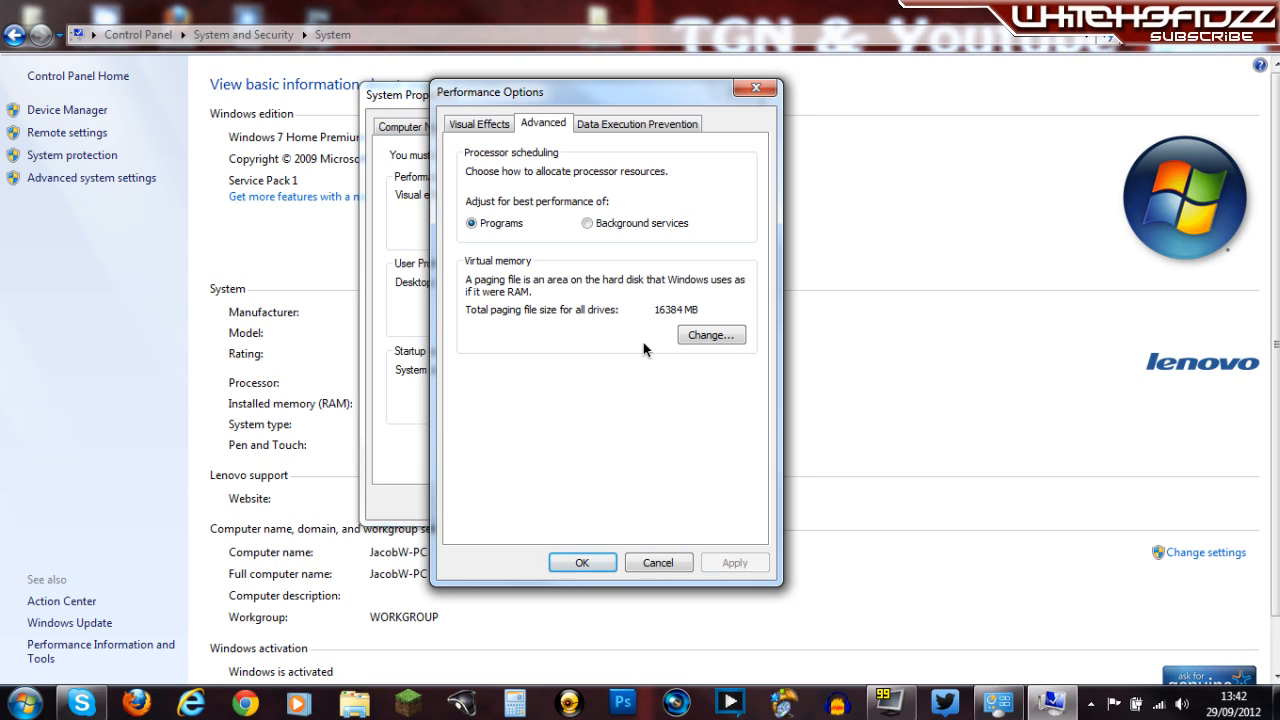
mouse_move(644, 366)
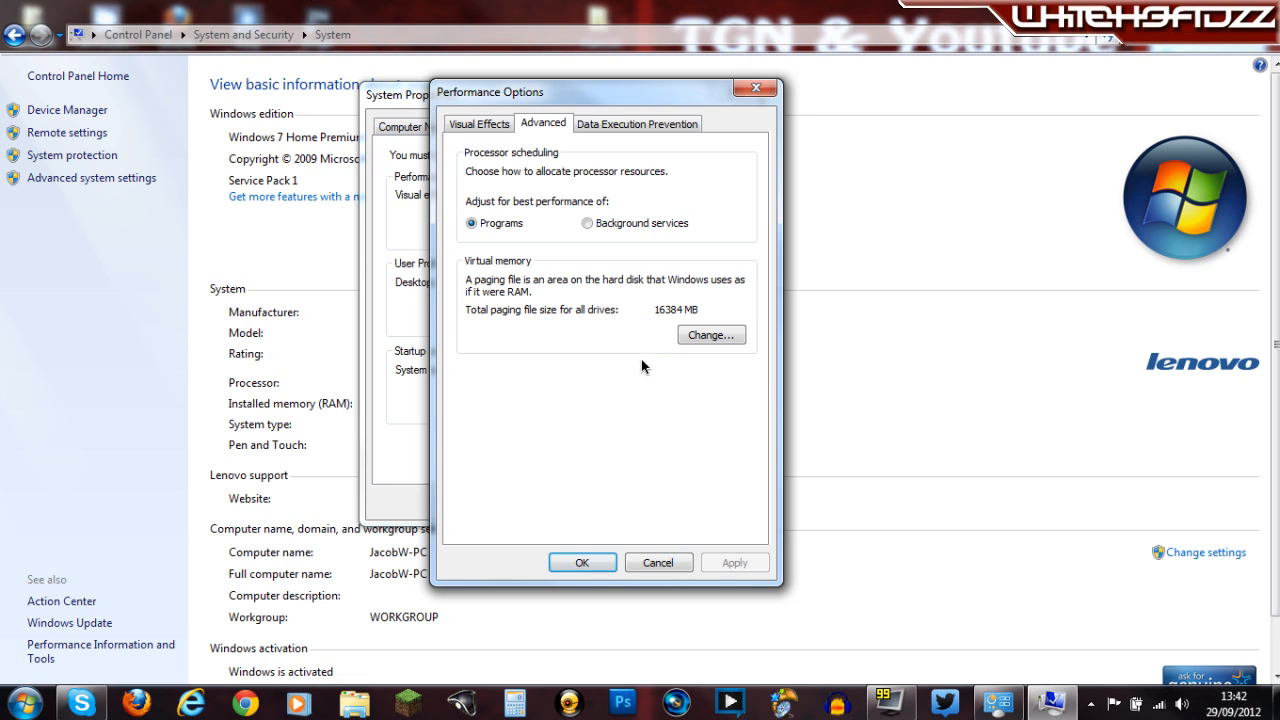
Step: In Virtual Memory, turn off automatic management and start setting a custom 16384 MB size for drive C
click(710, 334)
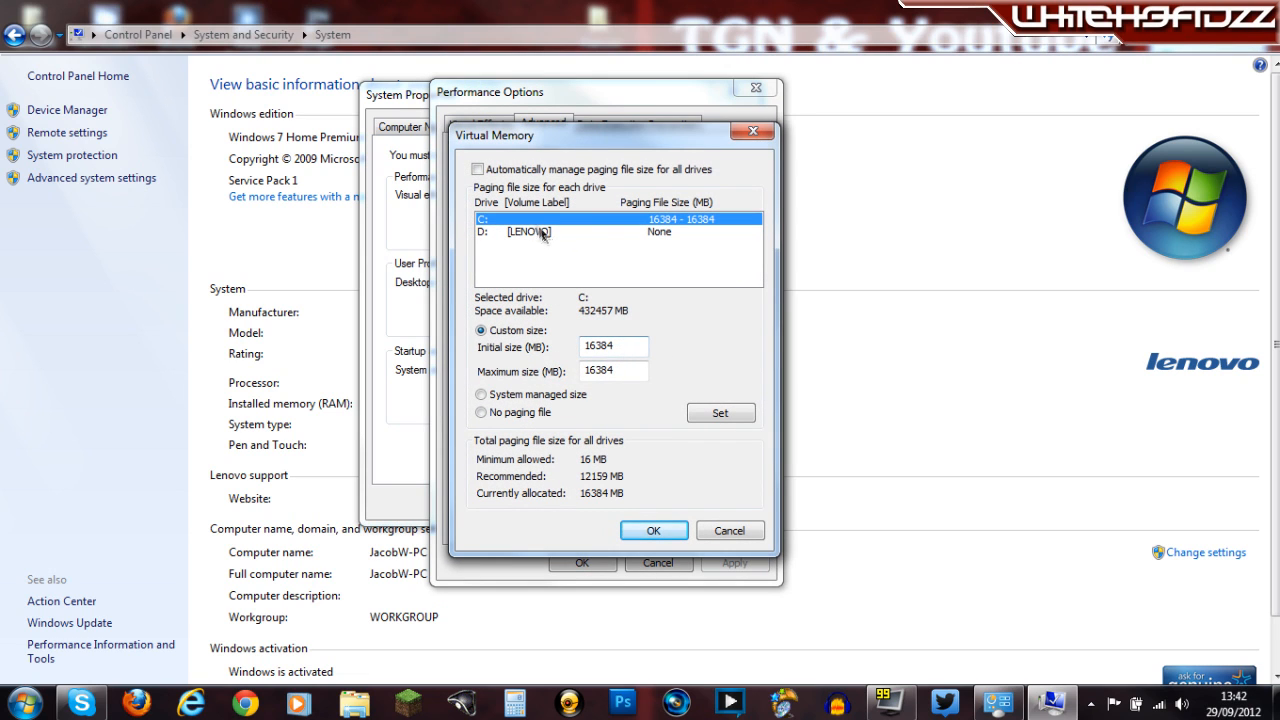
click(476, 168)
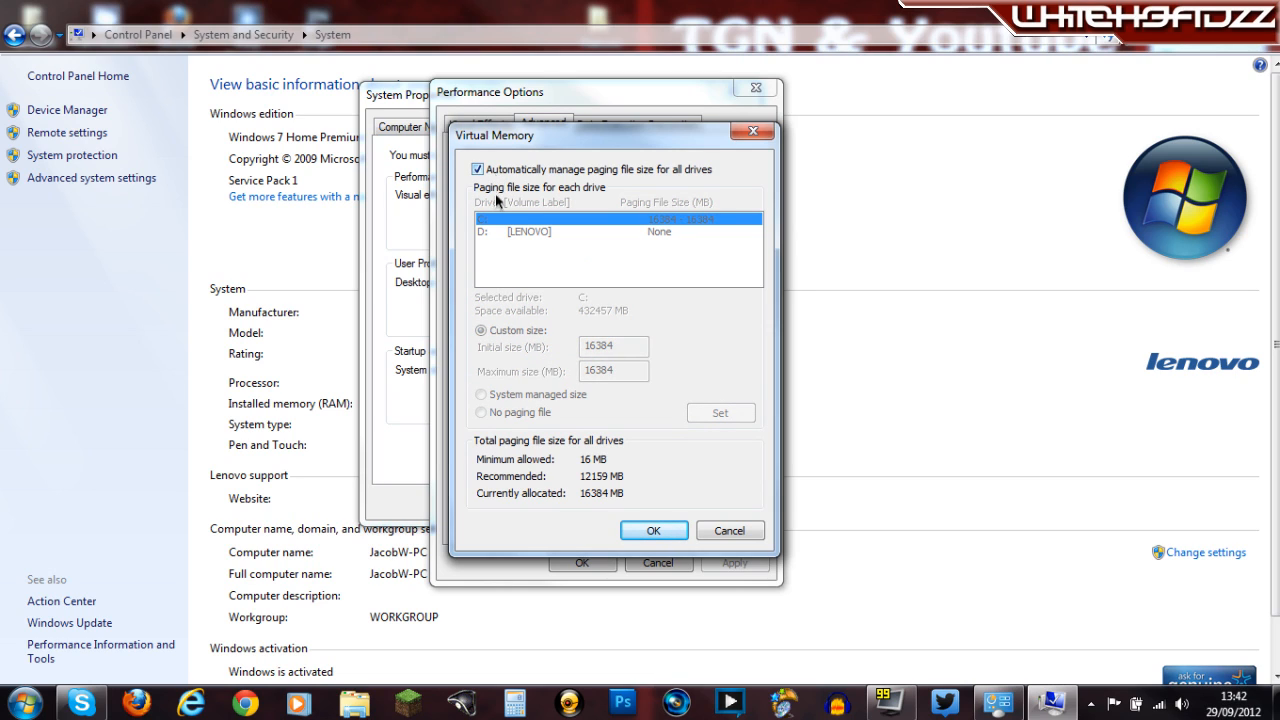
click(476, 168)
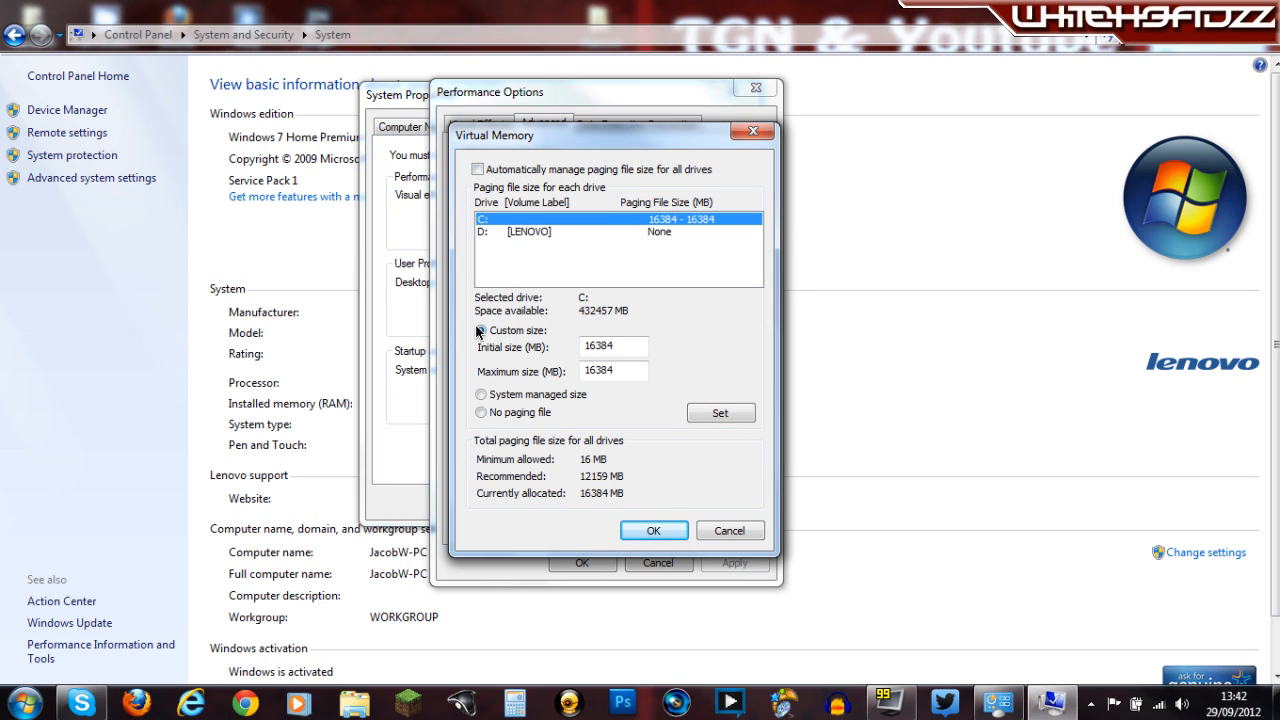
click(480, 332)
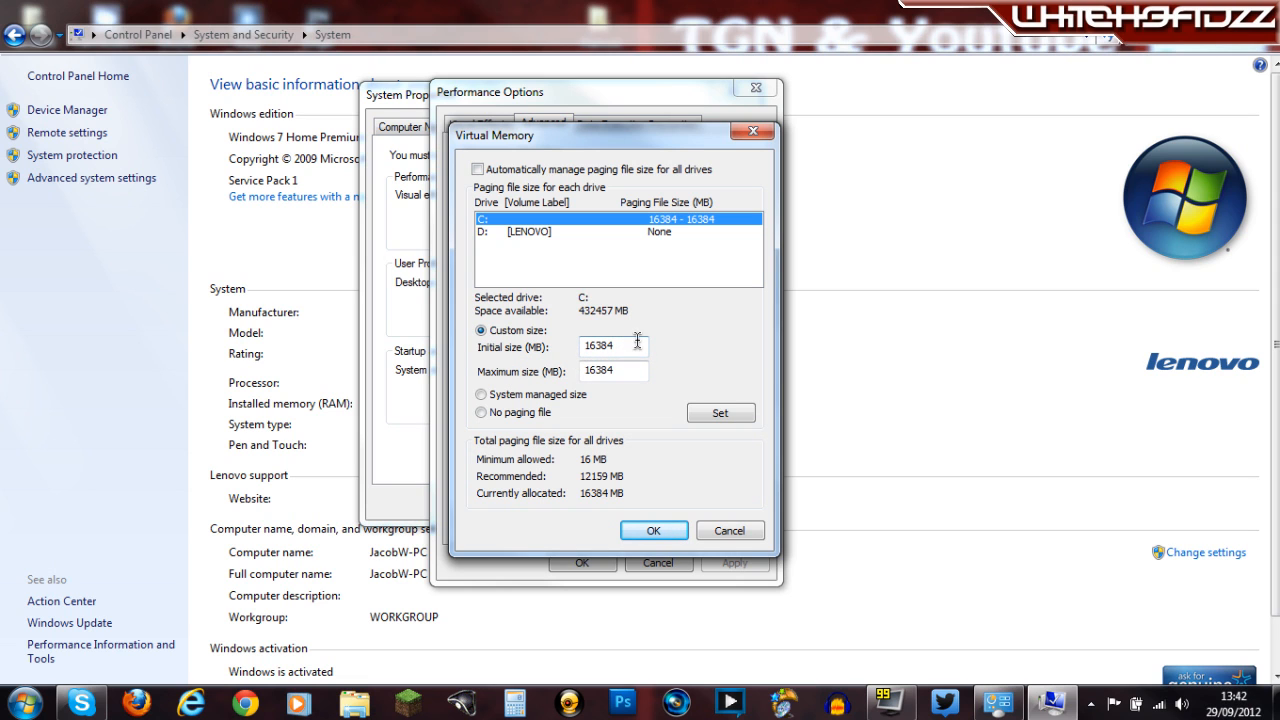
mouse_move(568, 132)
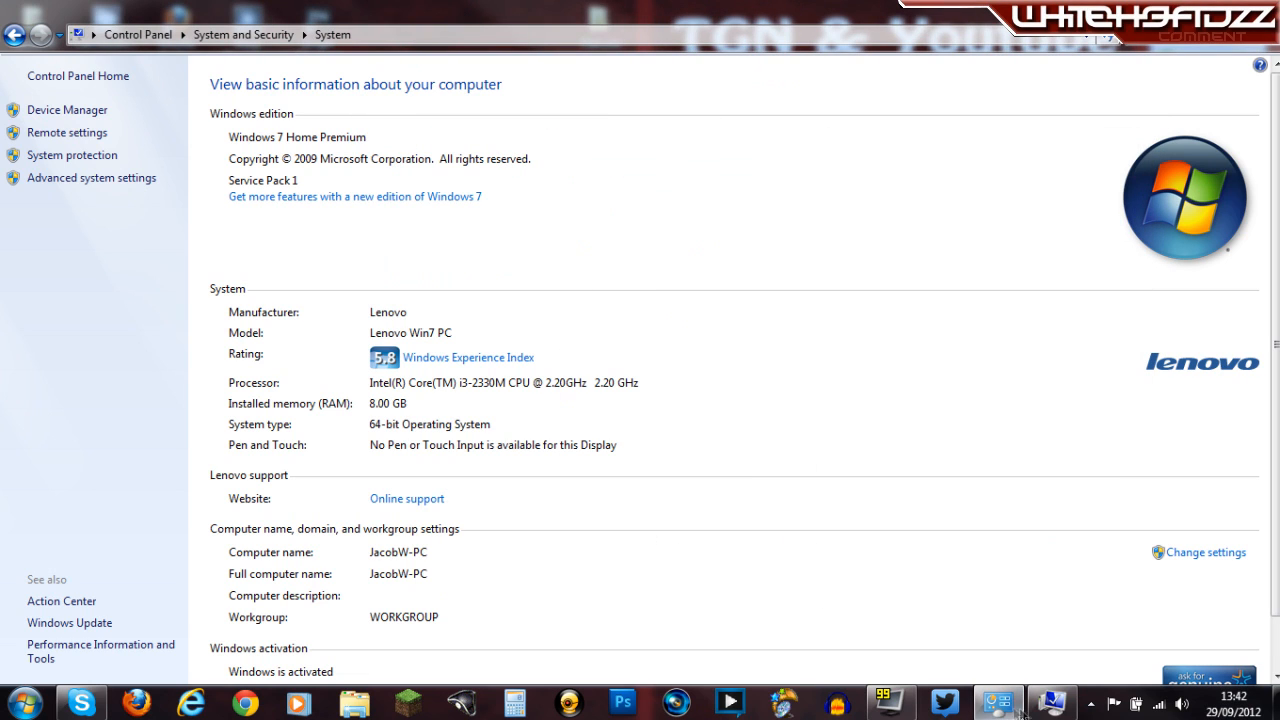
click(92, 176)
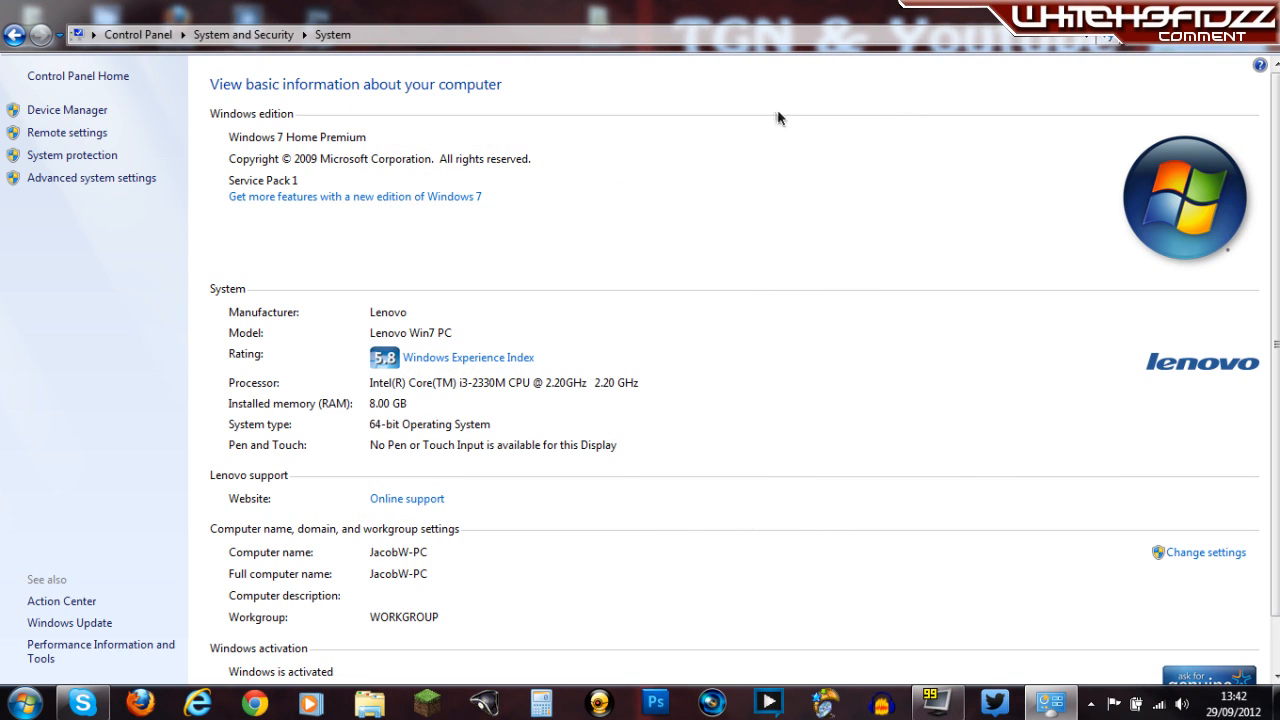
mouse_move(780, 140)
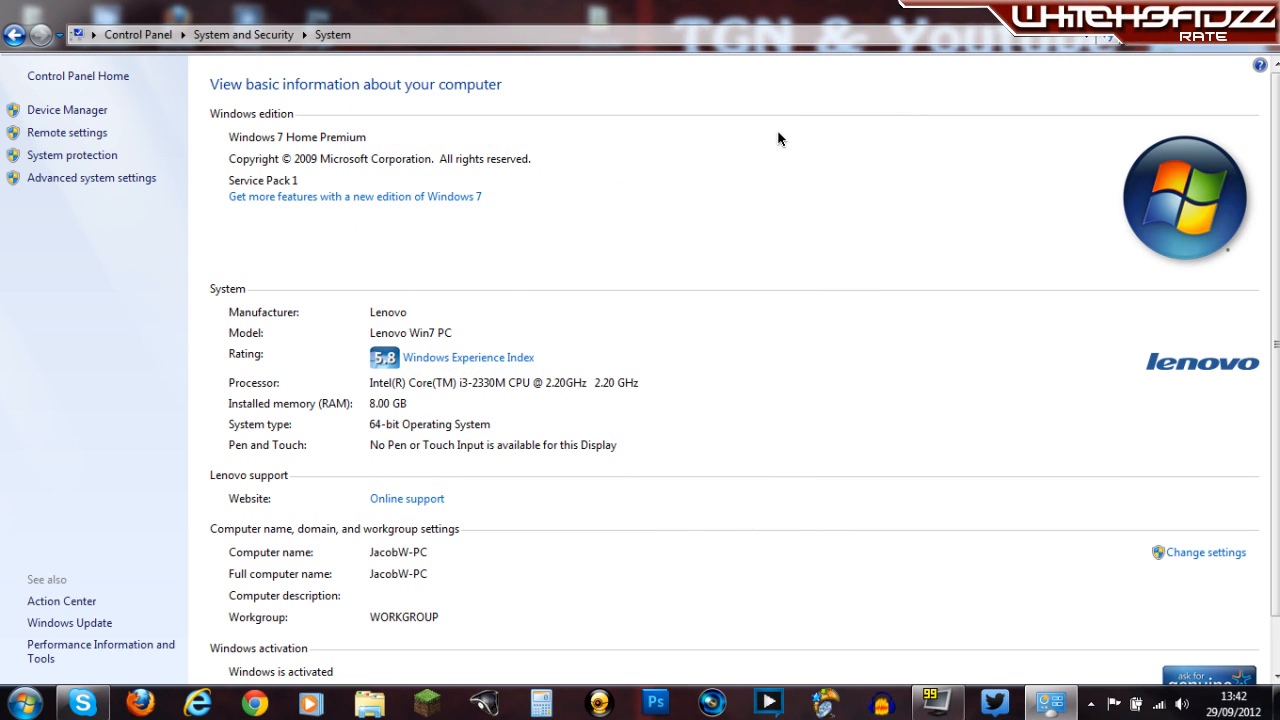
mouse_move(784, 144)
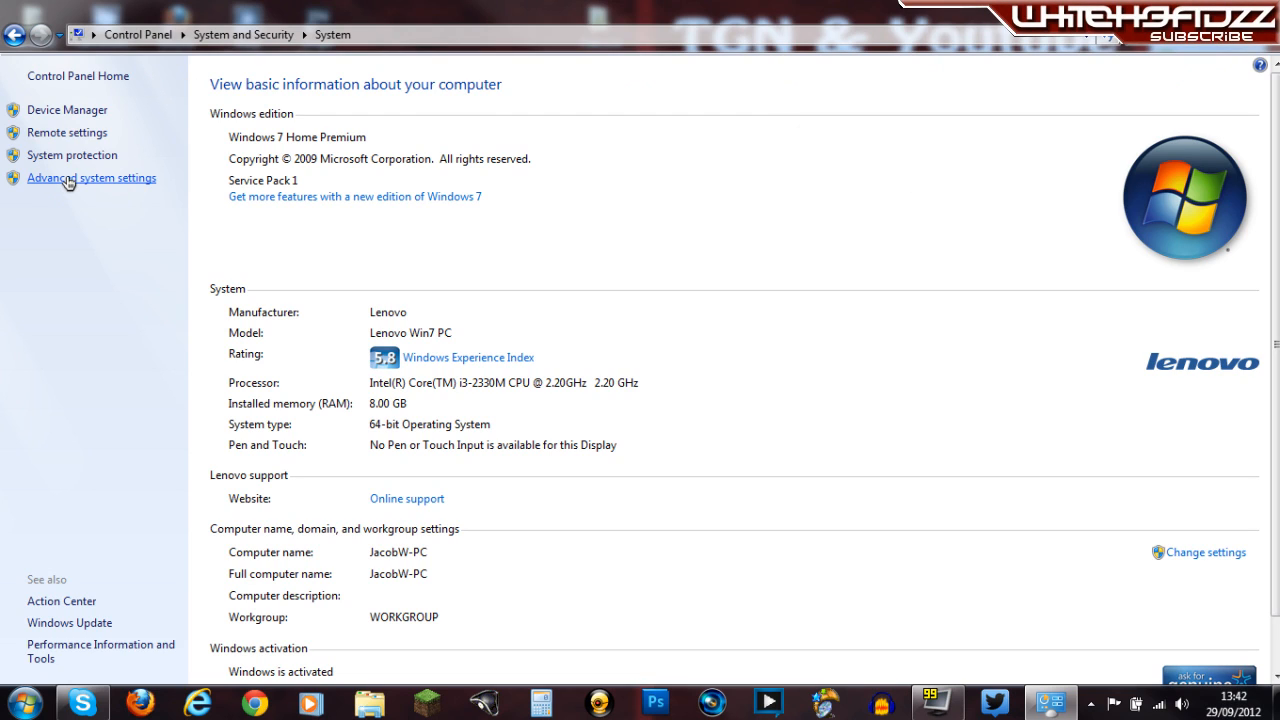
Step: Reopen Performance Options, glance at the Advanced tab, view Visual Effects, then close it
click(92, 176)
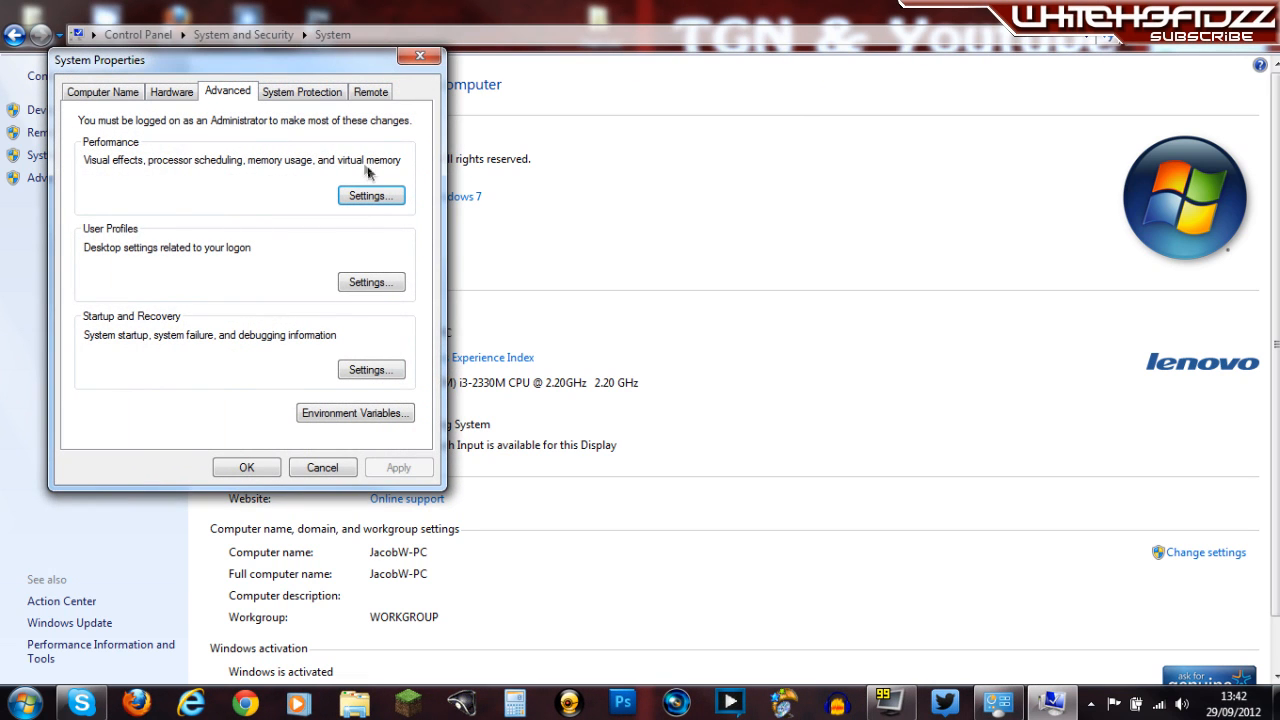
click(368, 196)
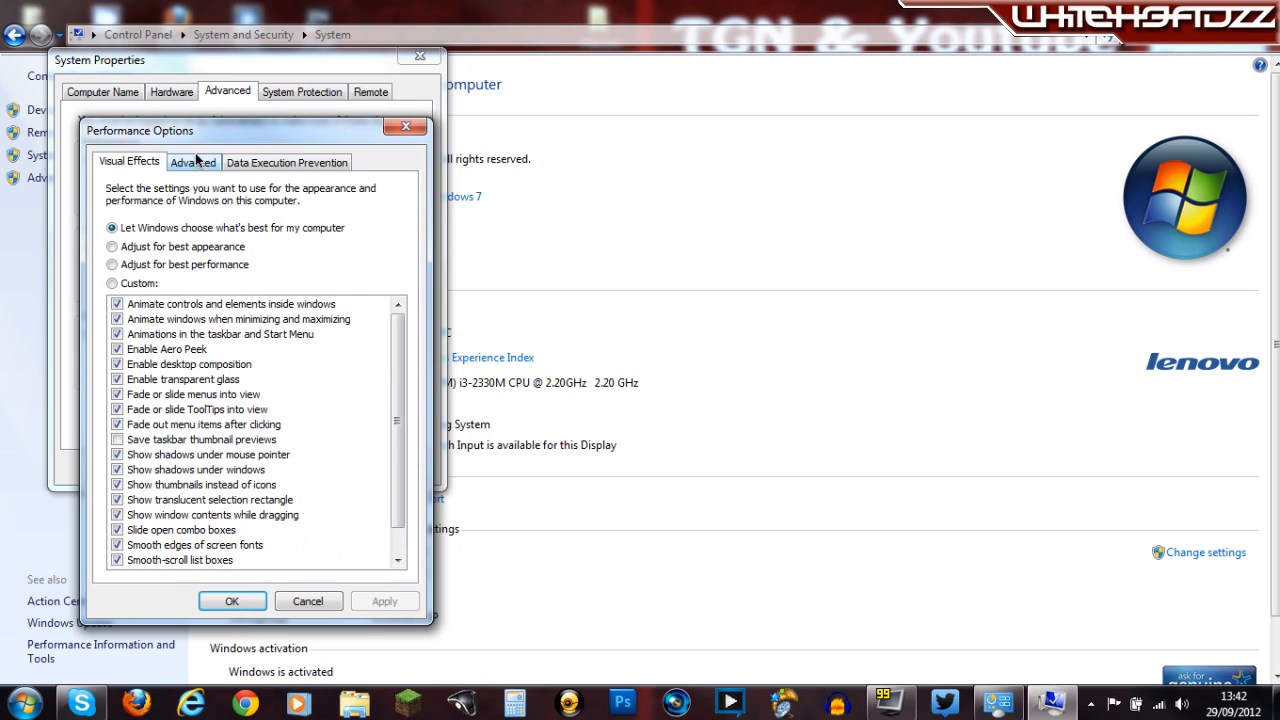
click(192, 162)
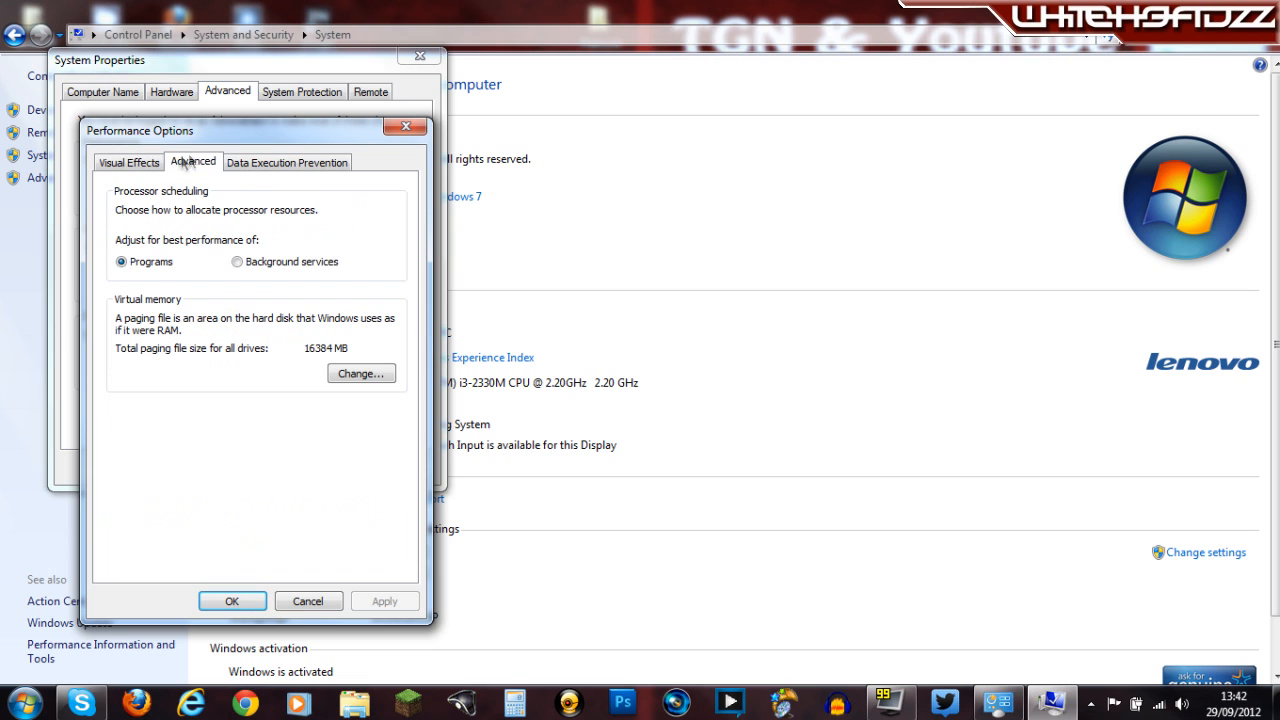
click(128, 162)
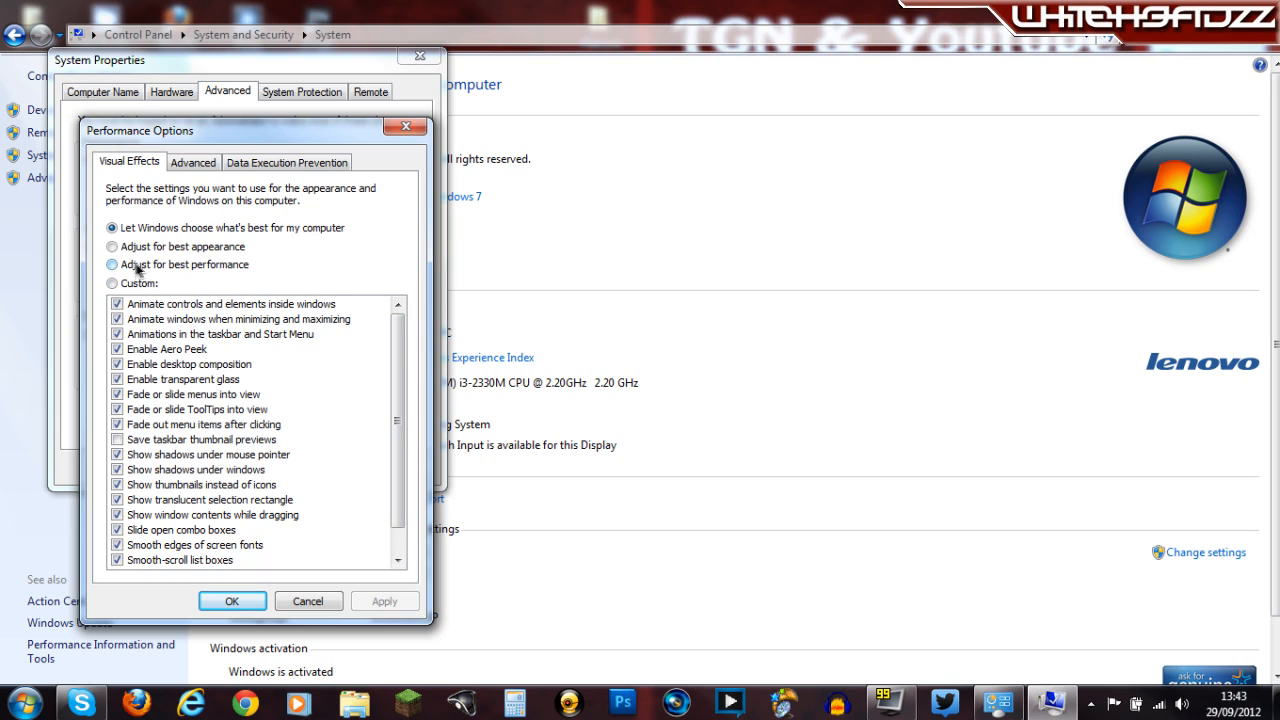
mouse_move(164, 276)
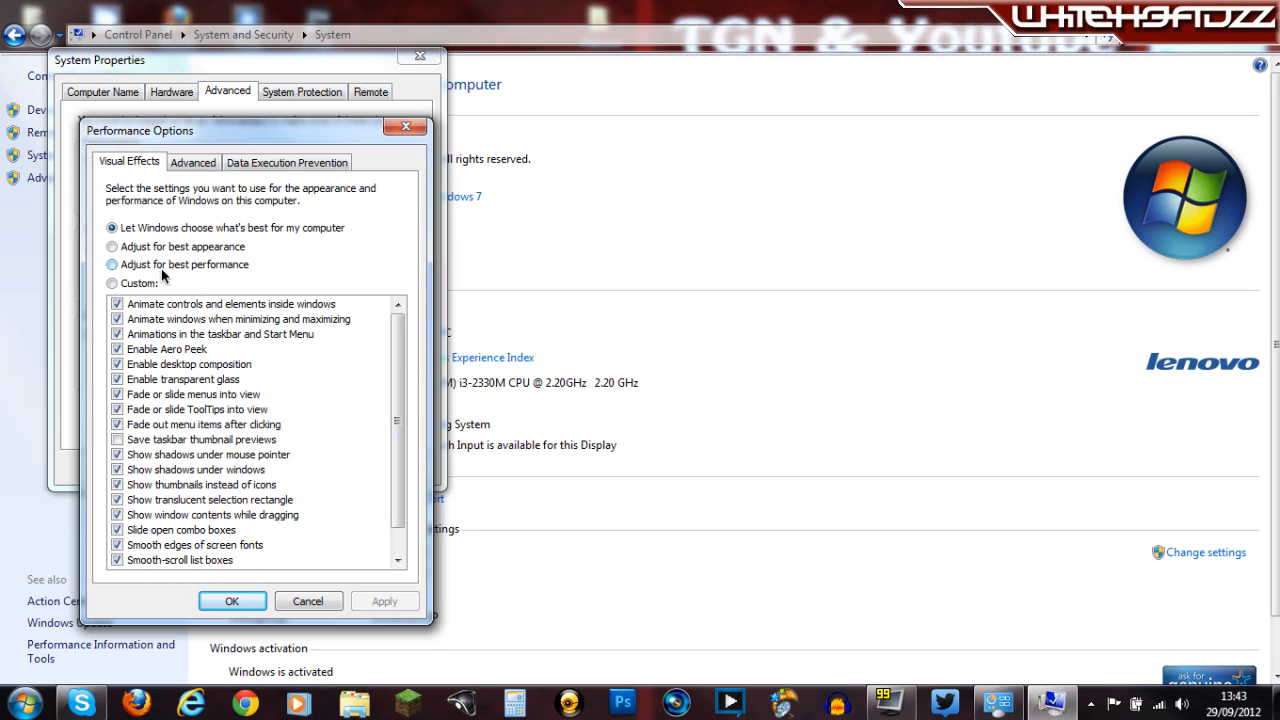
mouse_move(180, 276)
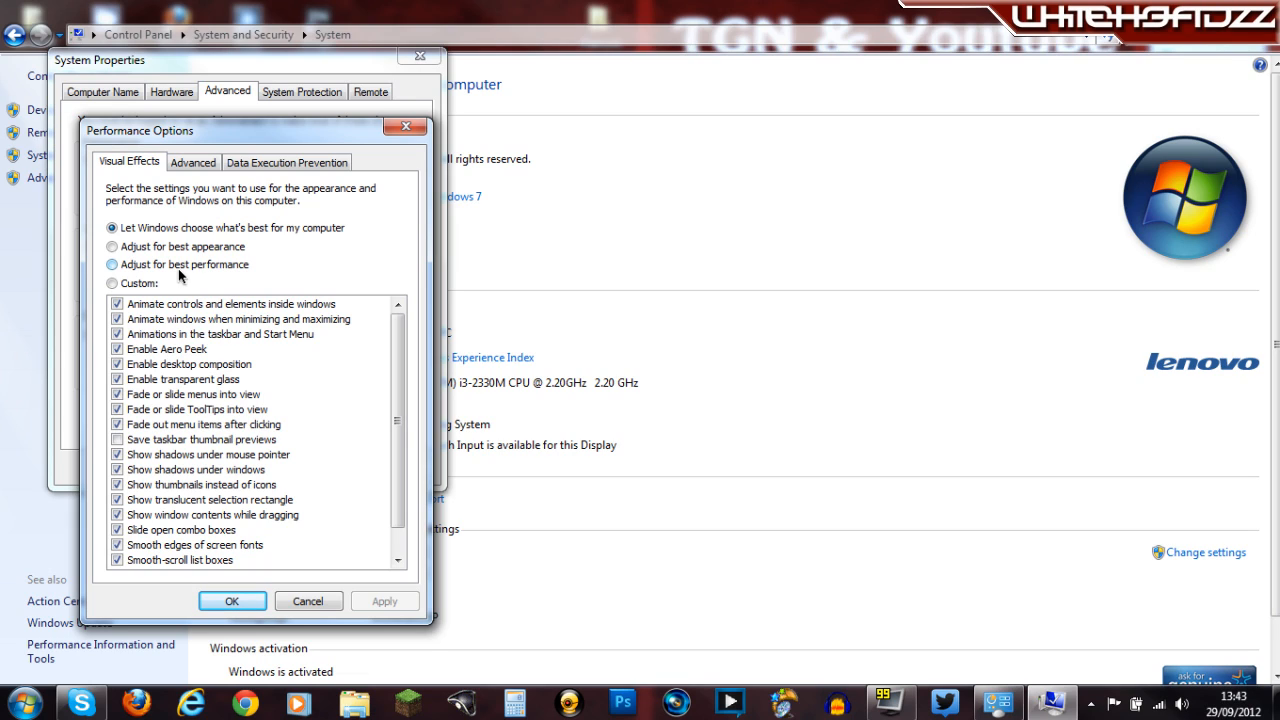
click(232, 600)
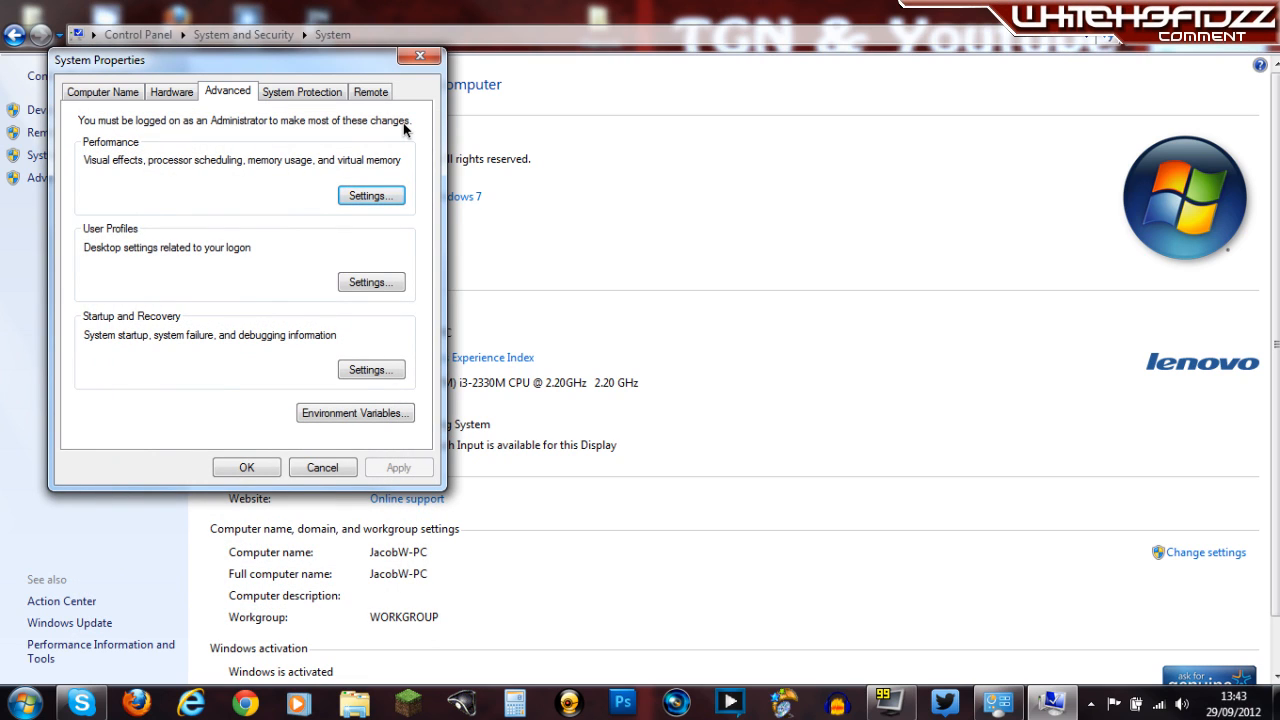
mouse_move(302, 92)
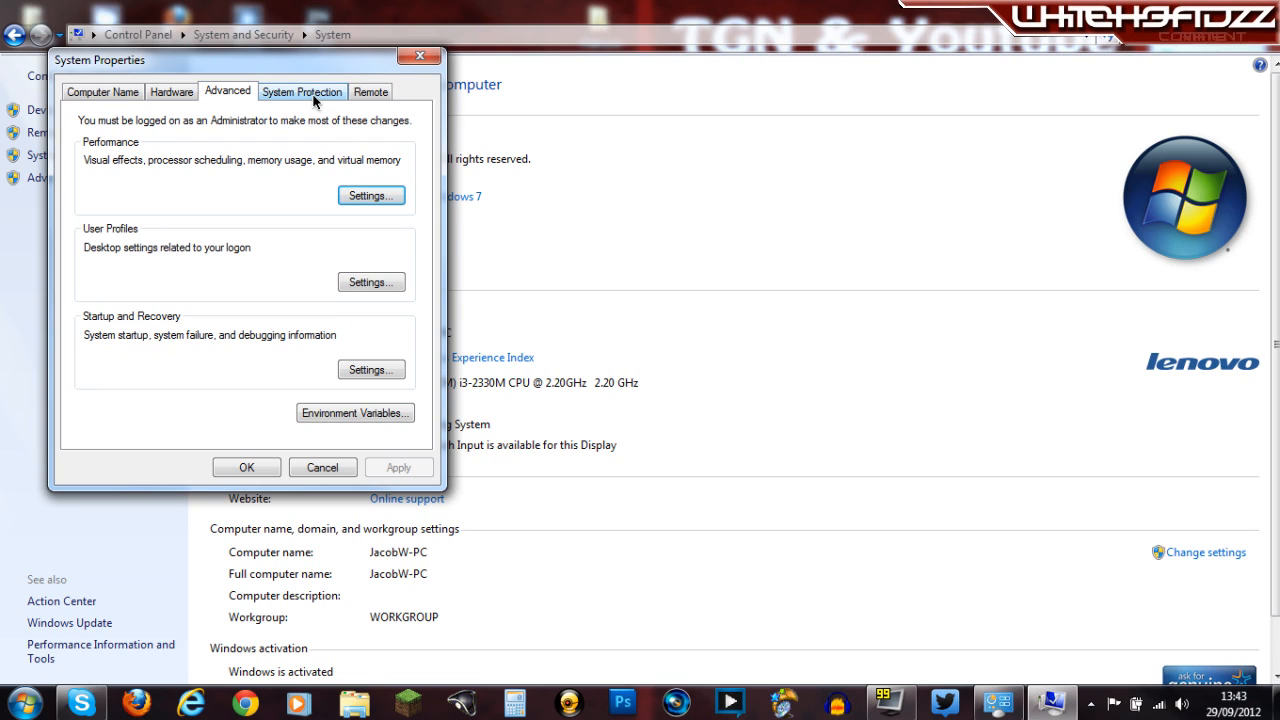
mouse_move(286, 96)
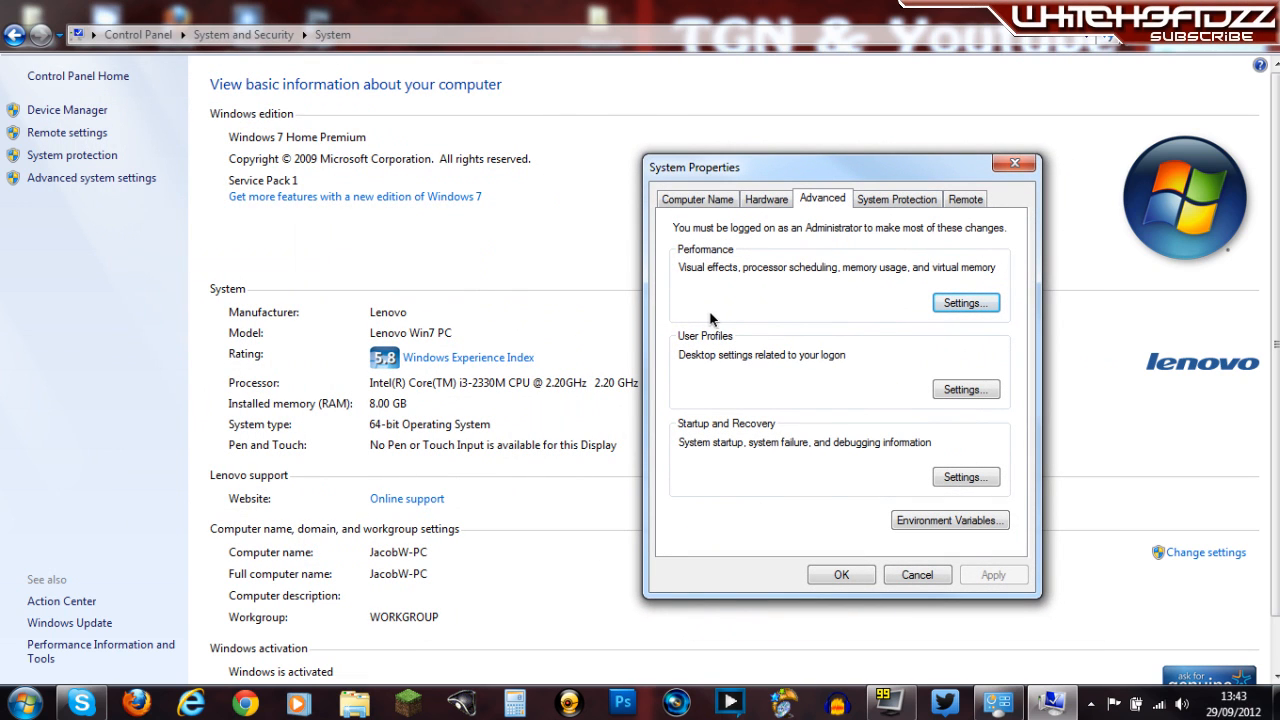
mouse_move(836, 364)
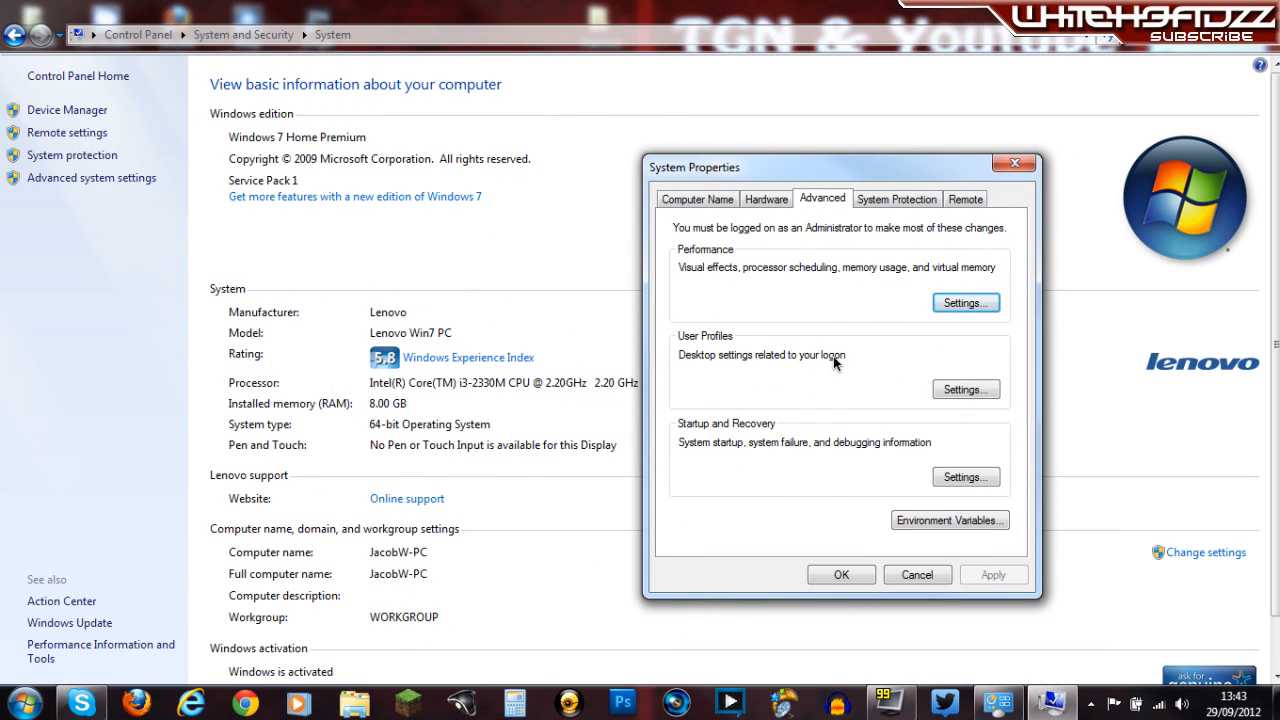
mouse_move(848, 320)
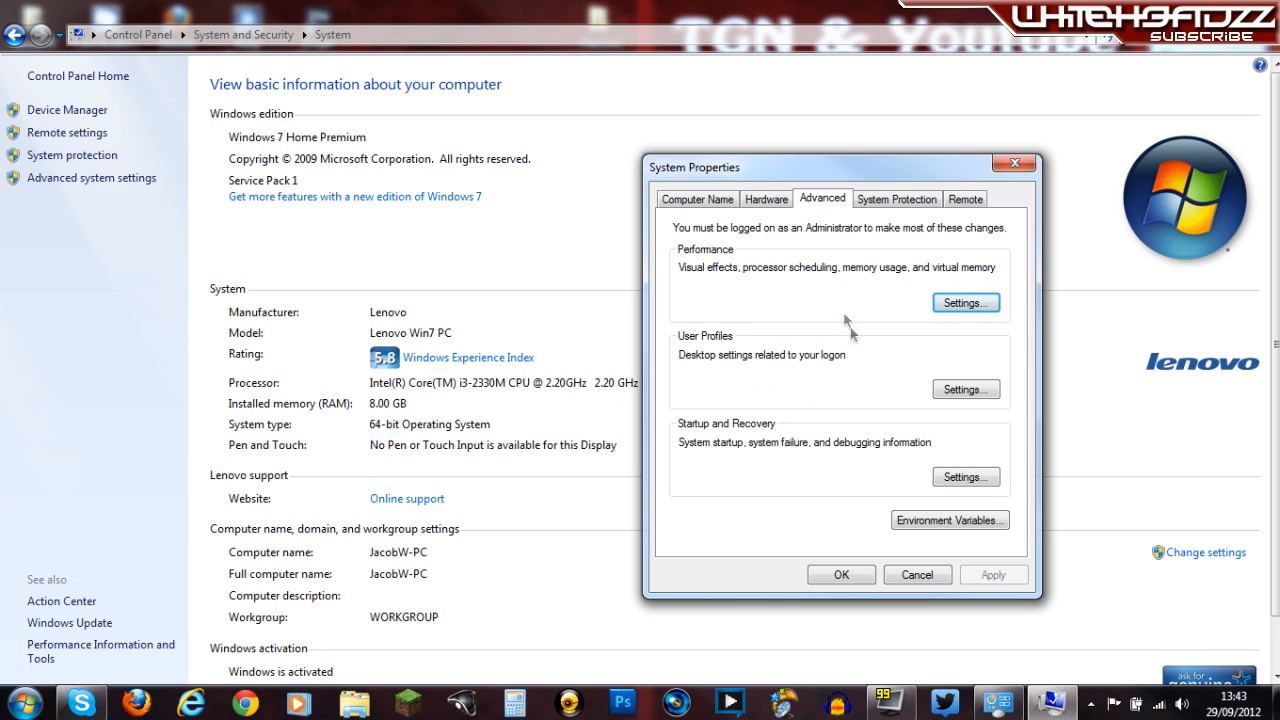
Step: Move System Properties to the upper right and bring Performance Options back up
drag(696, 168, 750, 70)
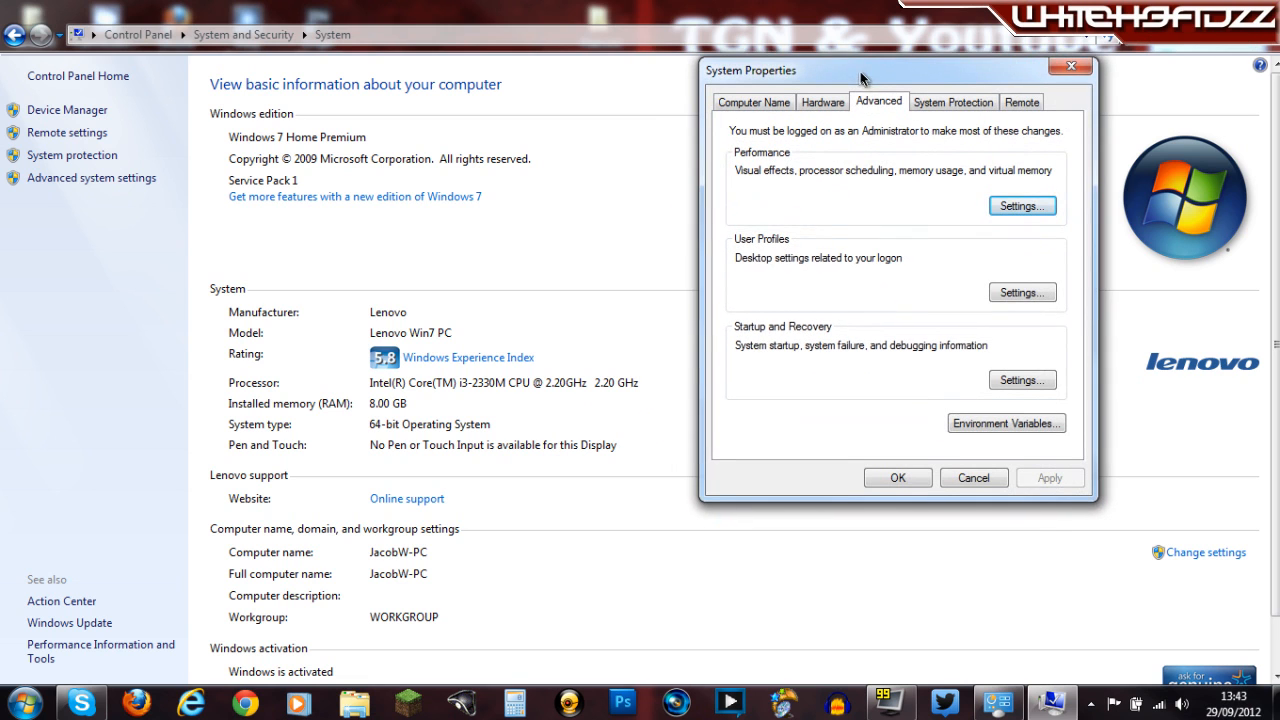
click(1020, 204)
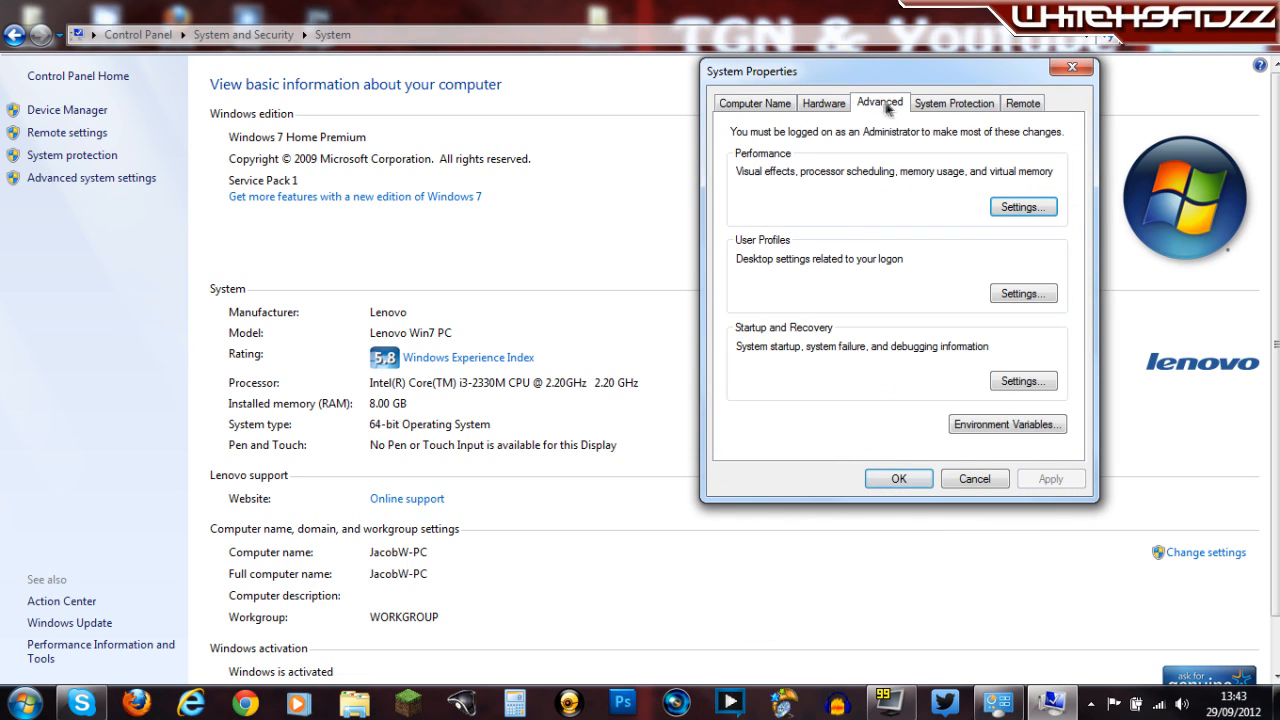
click(824, 104)
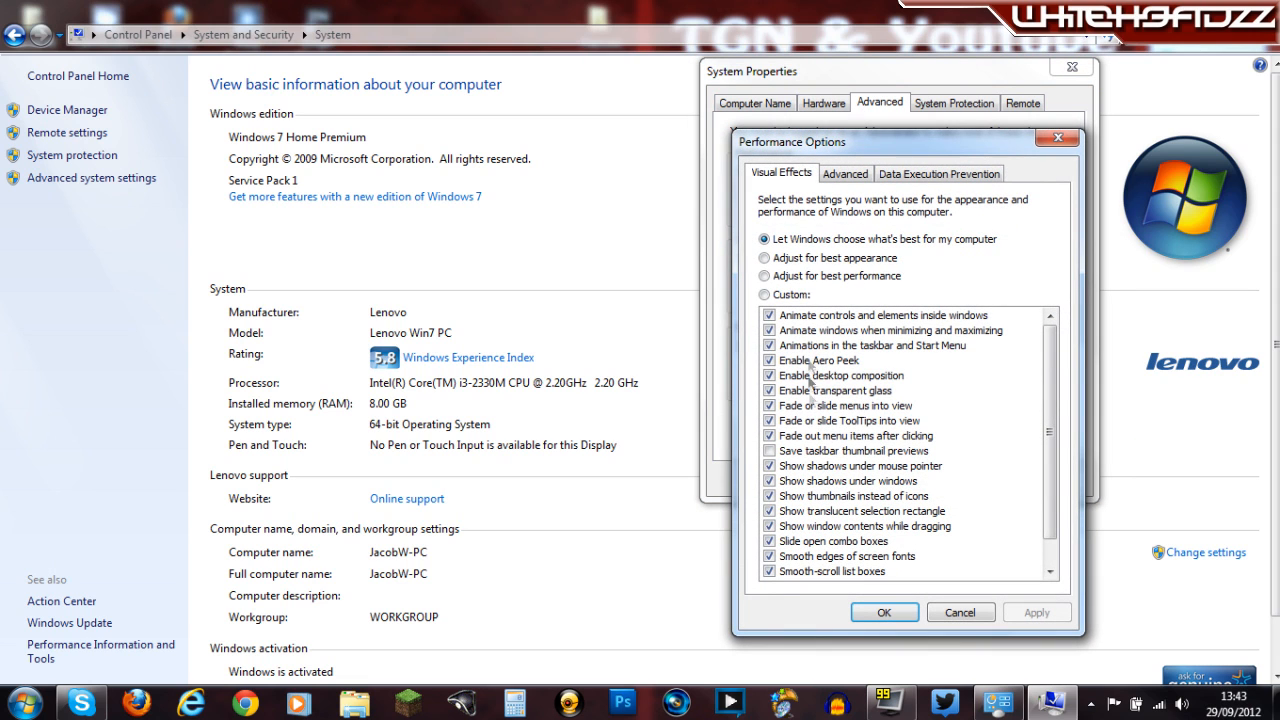
mouse_move(850, 196)
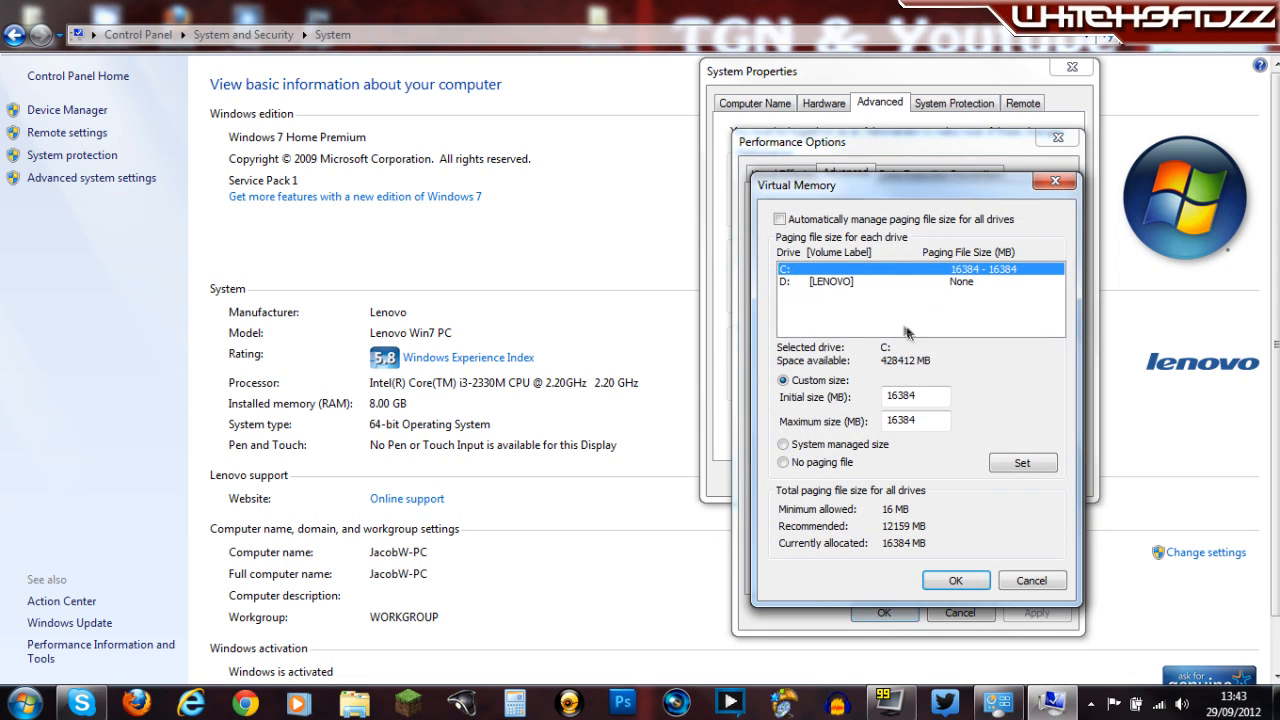
Step: Cancel out of Virtual Memory, Performance Options and System Properties without saving changes
click(954, 580)
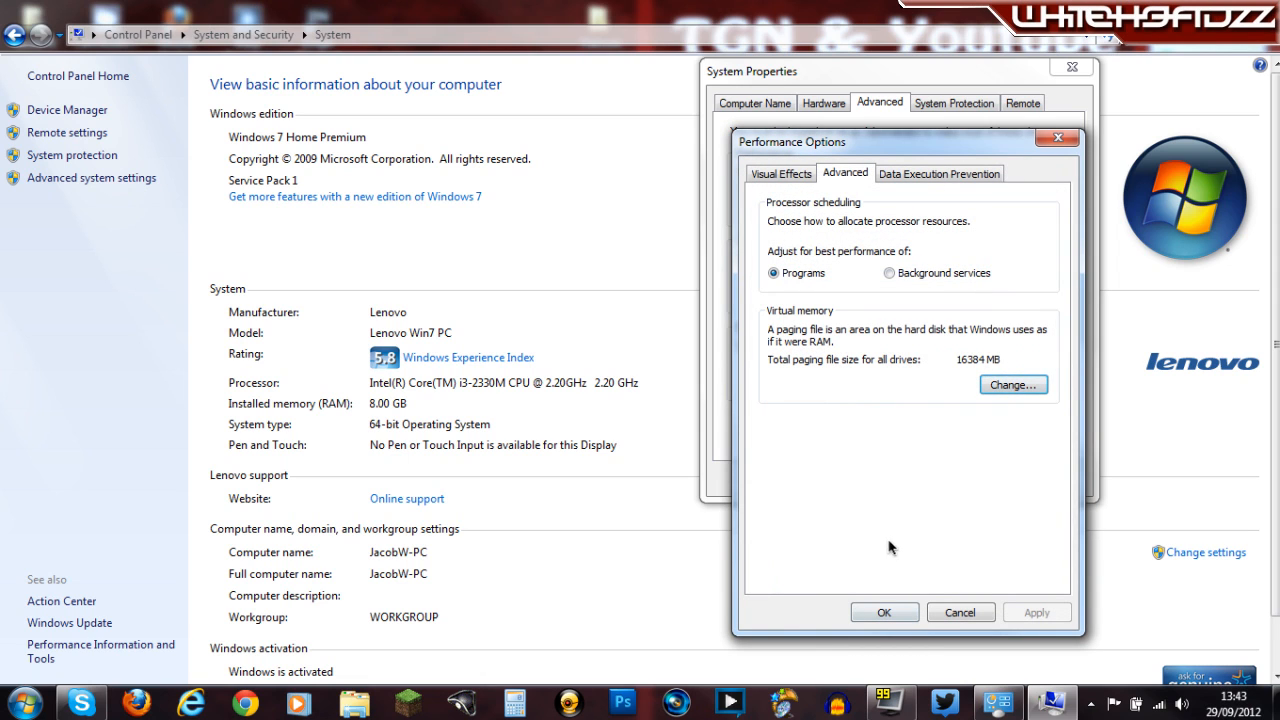
click(960, 612)
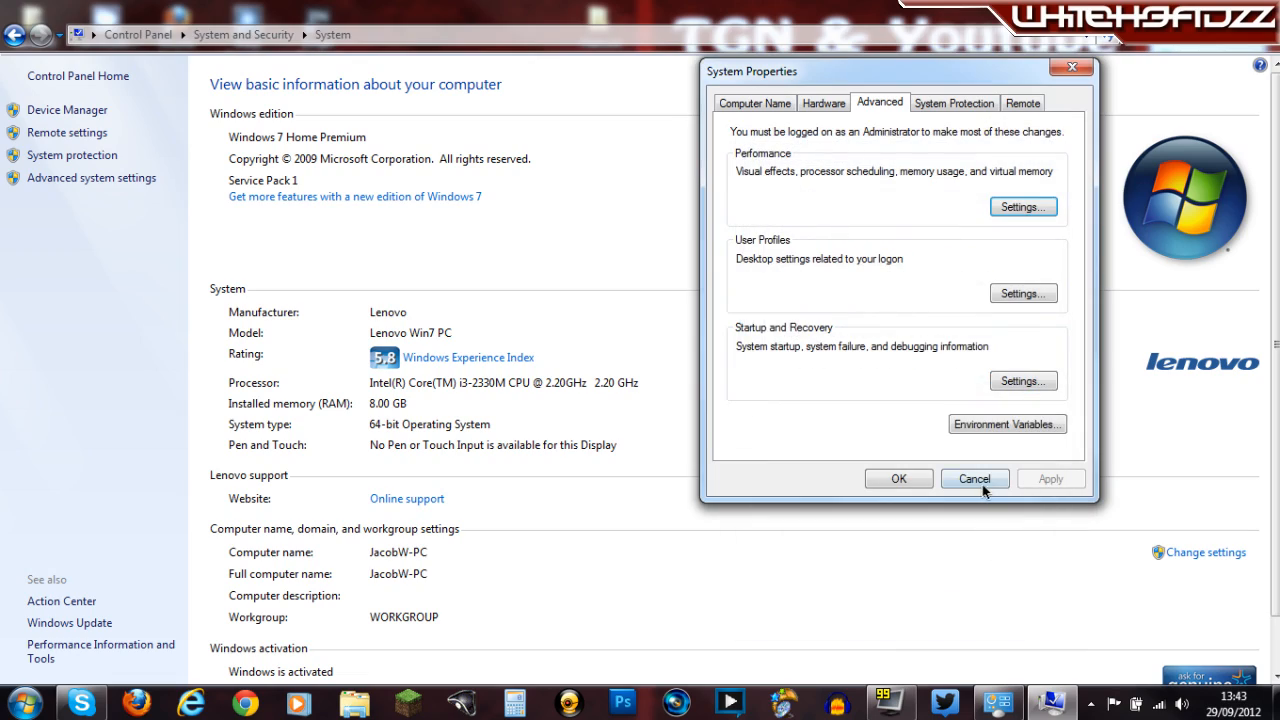
click(974, 478)
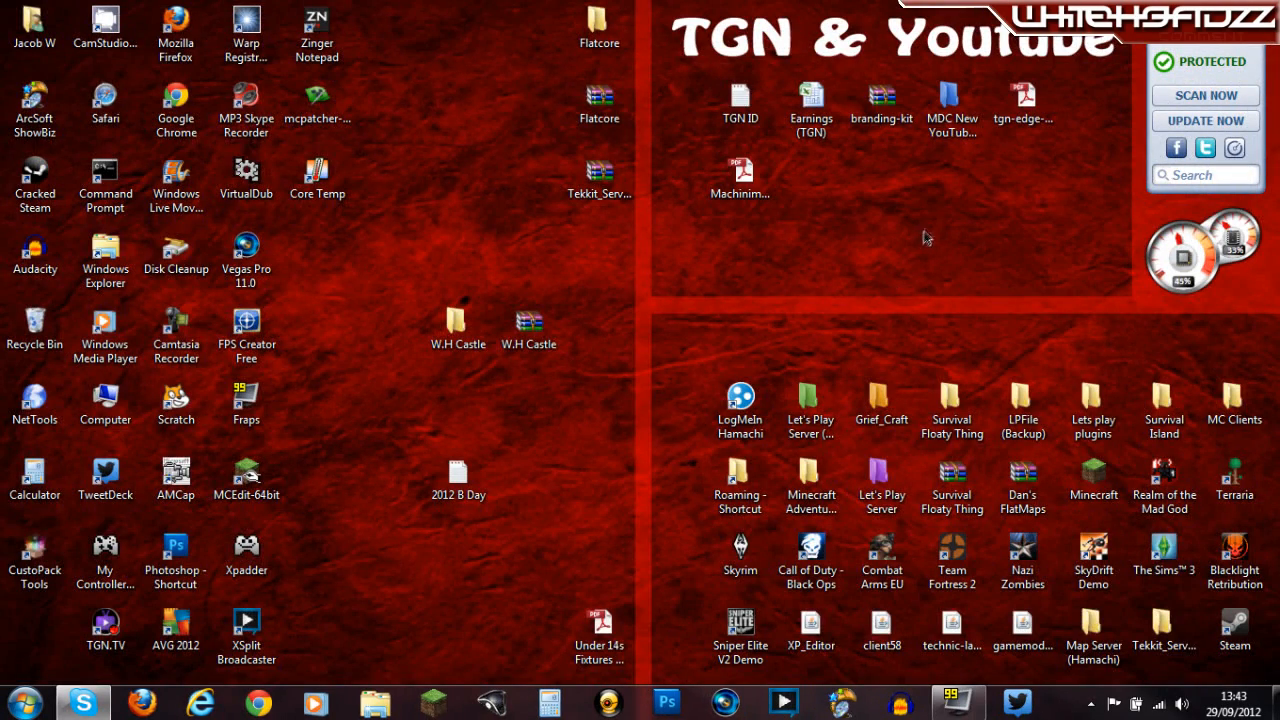